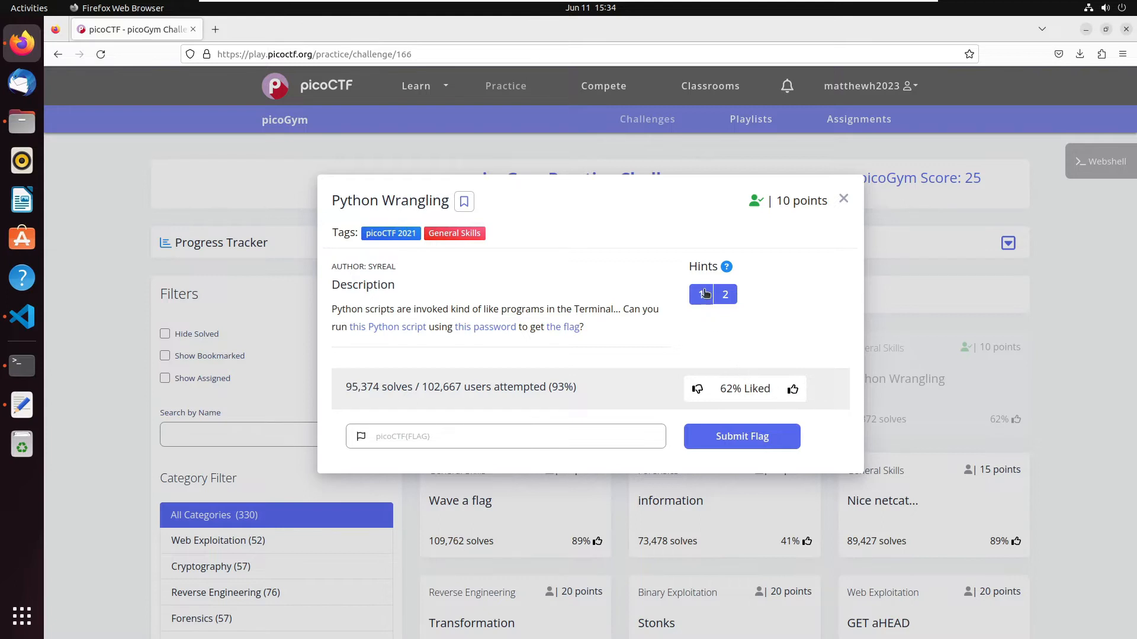
- Reveal Hint 1 of Python Wrangling and select the wget command for ende.py
click(700, 294)
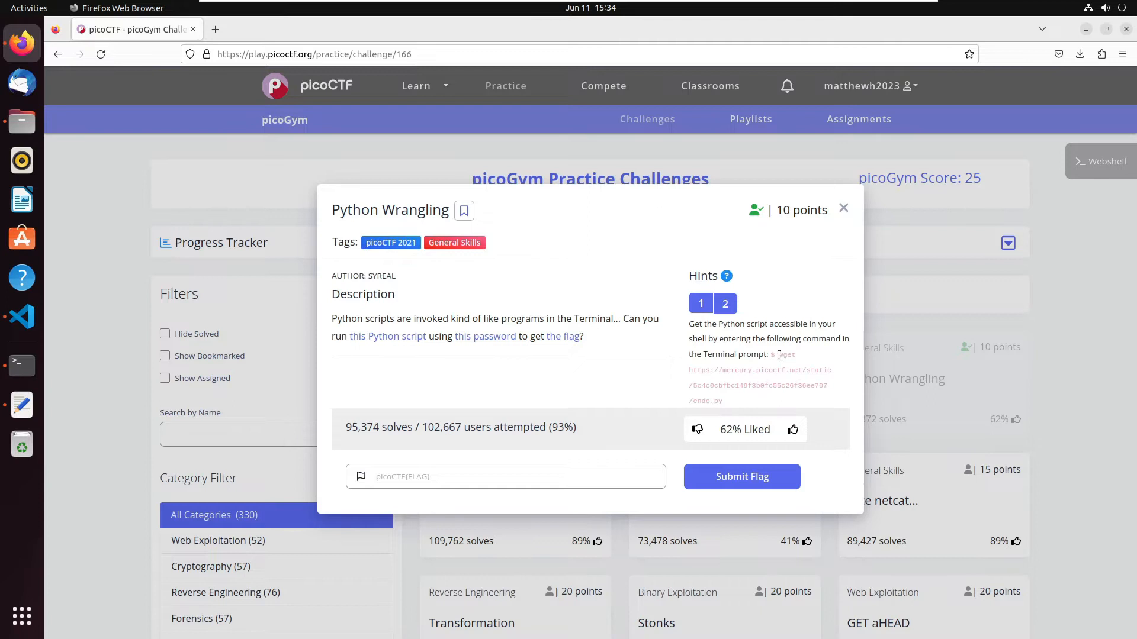
double_click(787, 354)
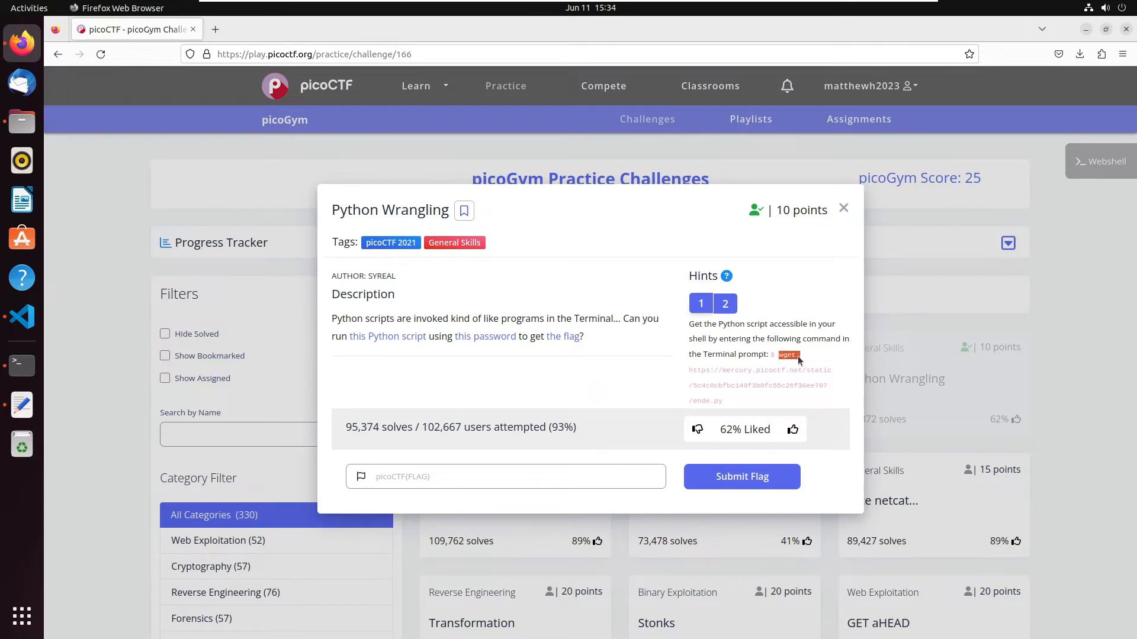
drag(797, 362, 698, 401)
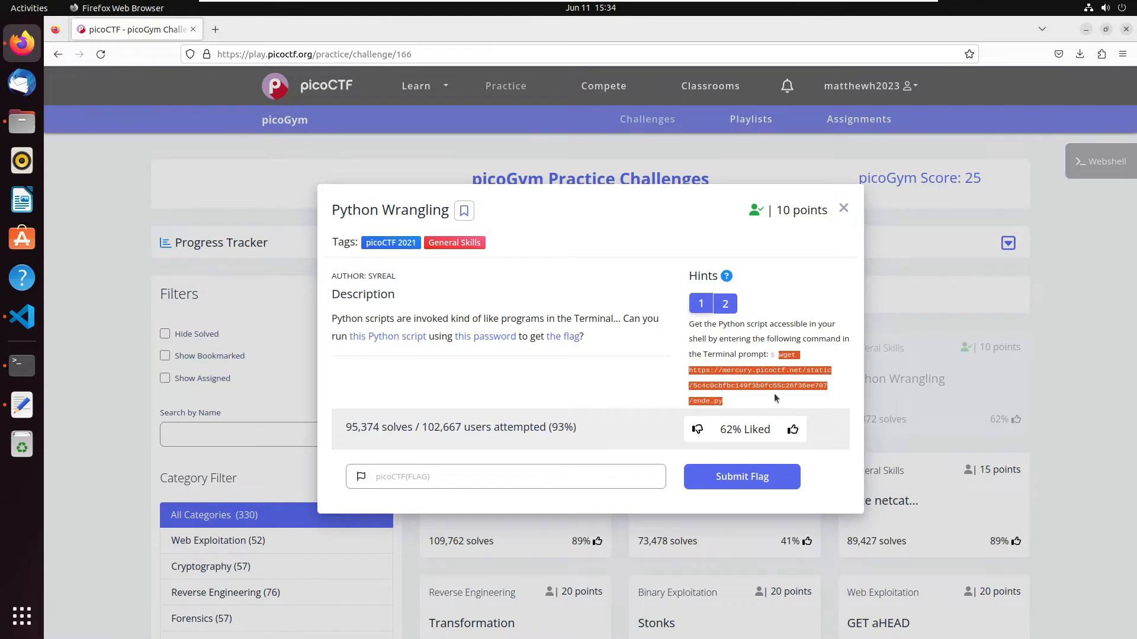
mouse_move(1106, 166)
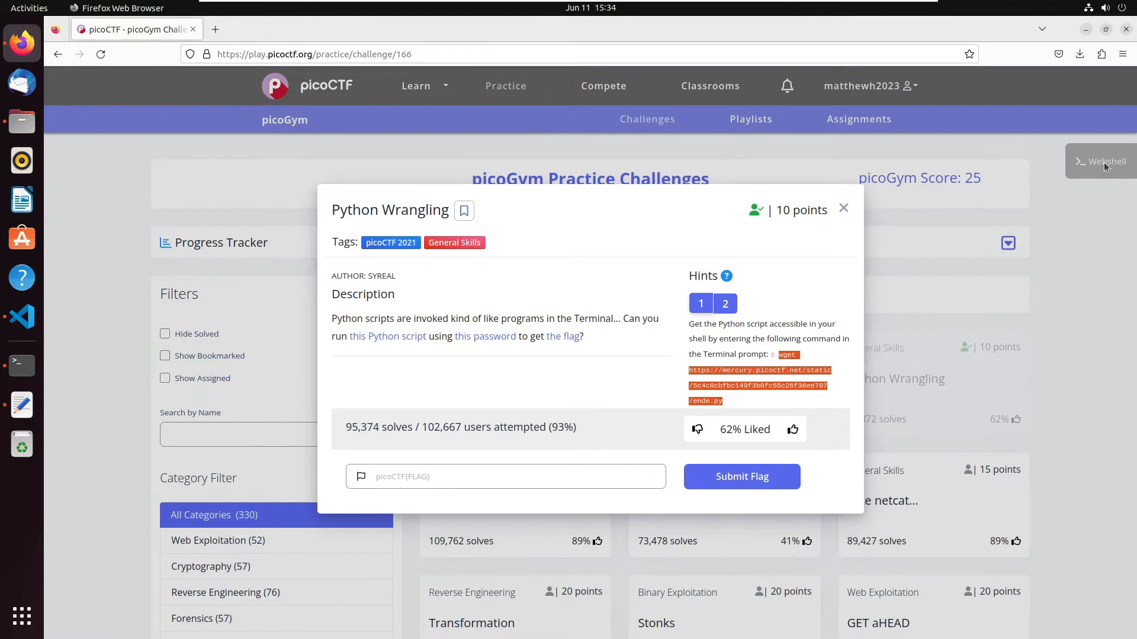
mouse_move(1102, 167)
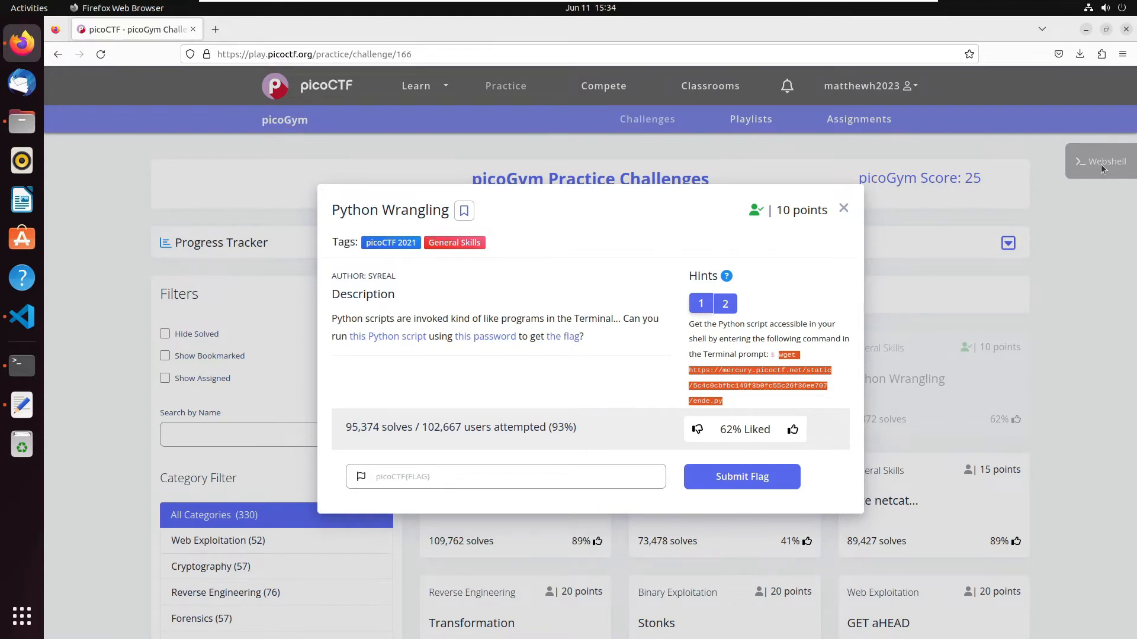
mouse_move(1106, 185)
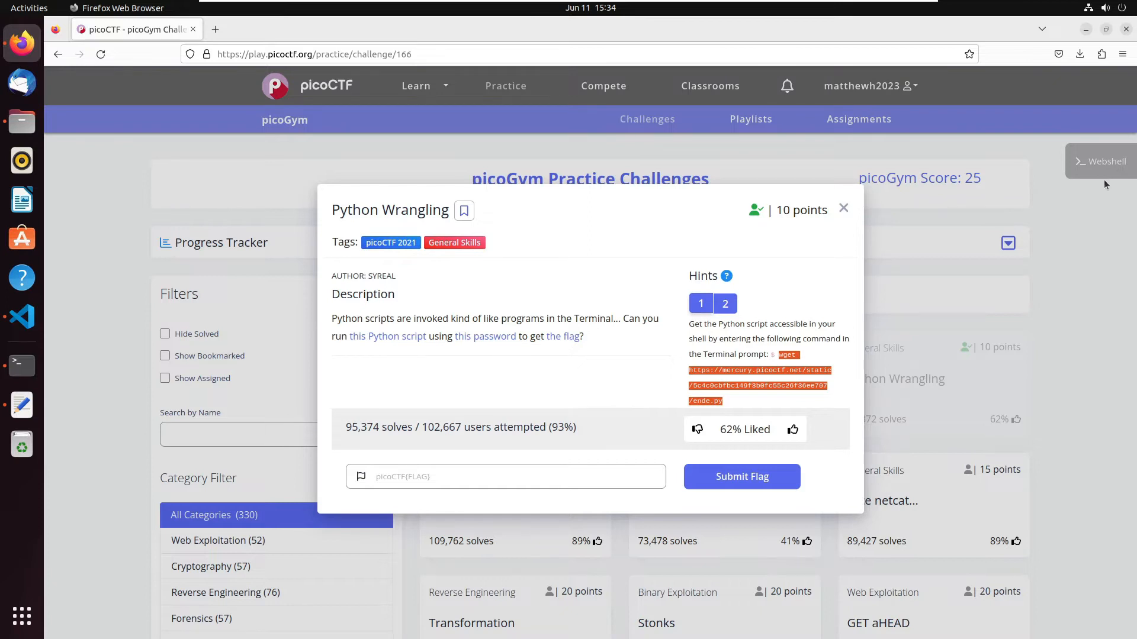
mouse_move(1003, 219)
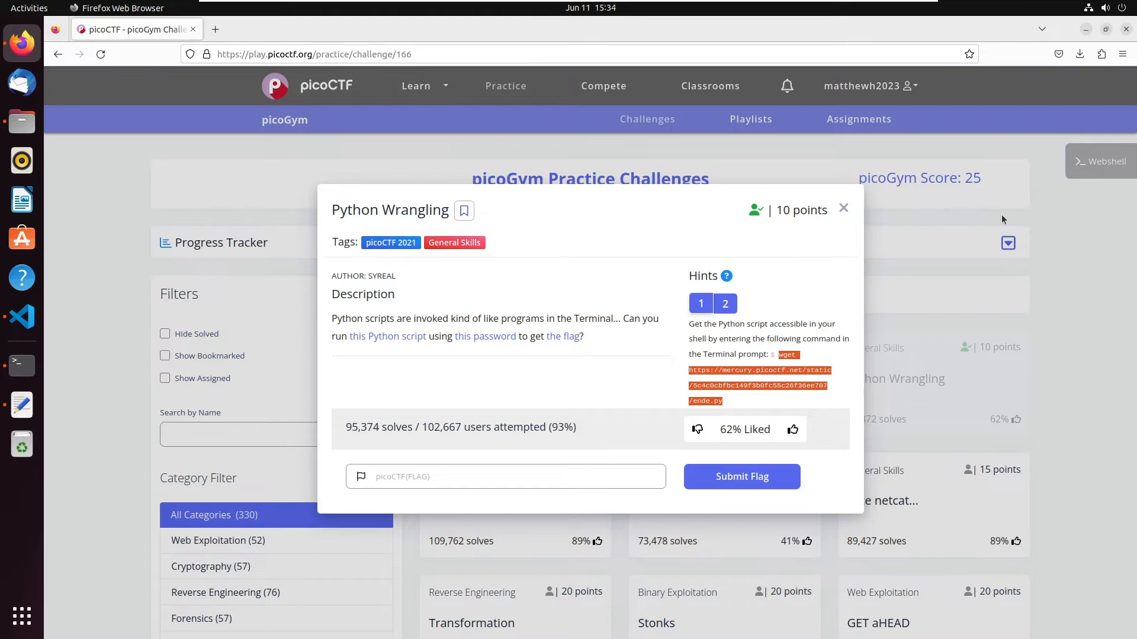
mouse_move(967, 232)
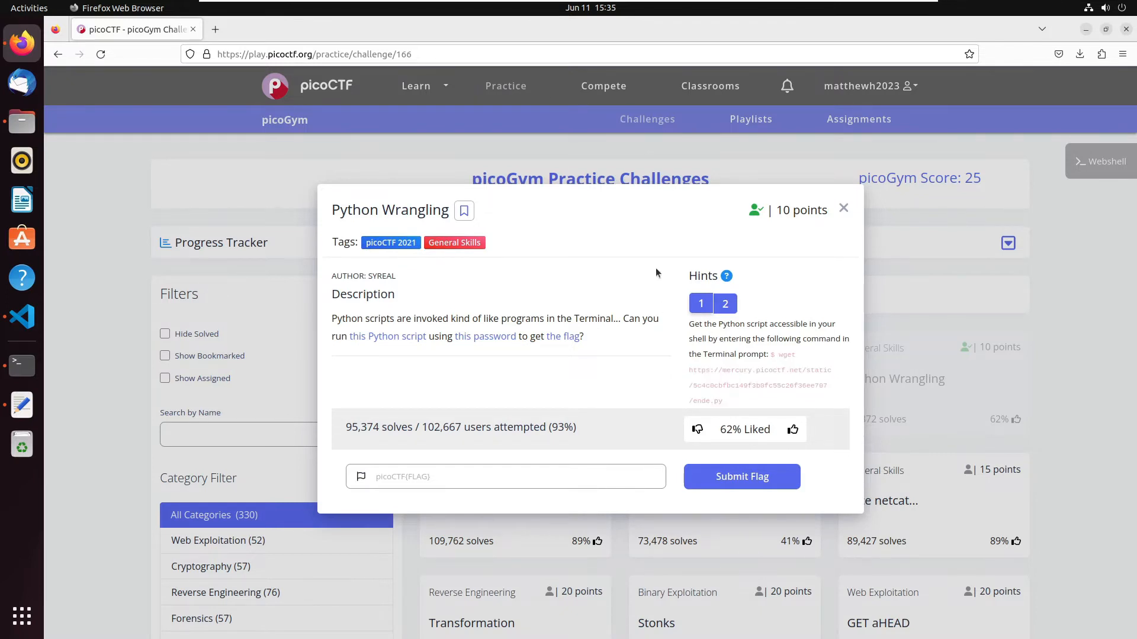
- Reveal Hint 2 suggesting '$ man python' and select its text
click(725, 303)
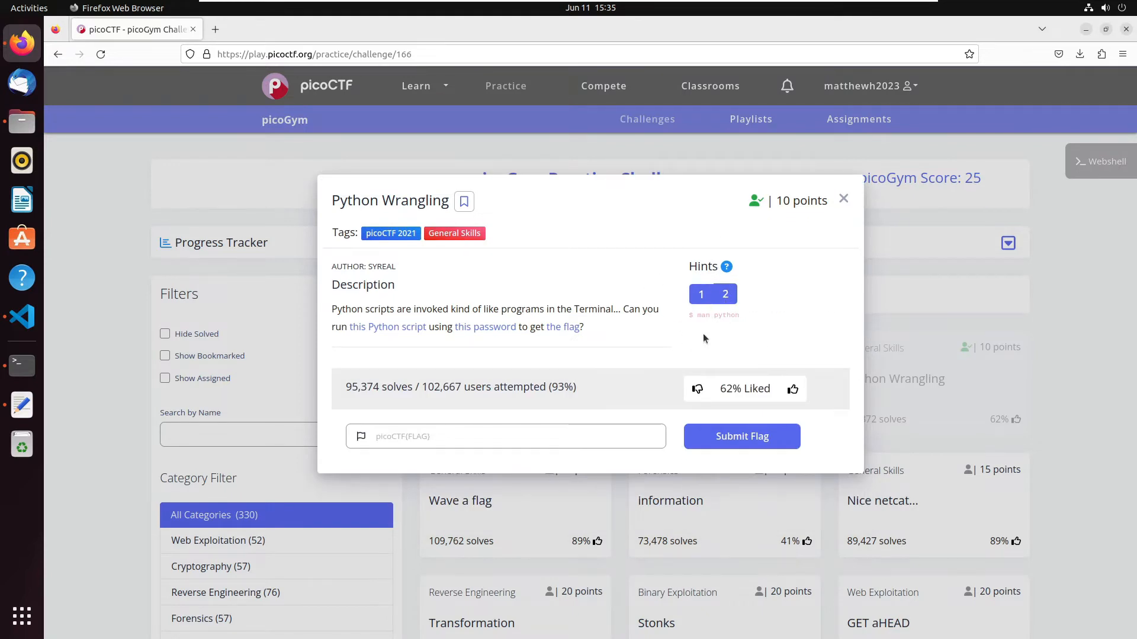
mouse_move(709, 328)
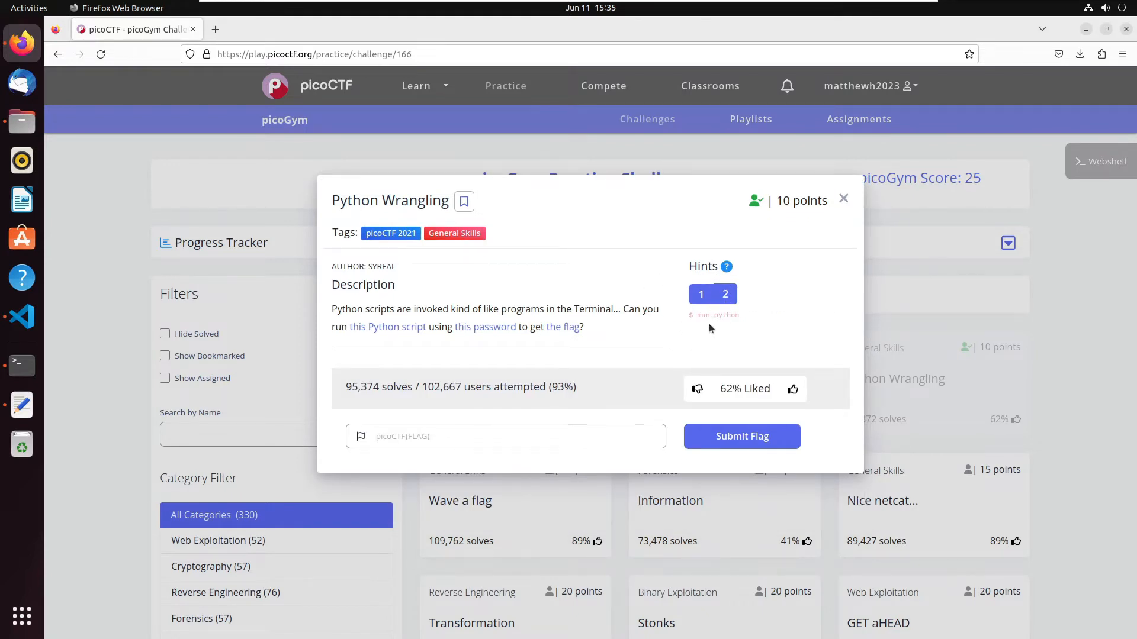
double_click(702, 315)
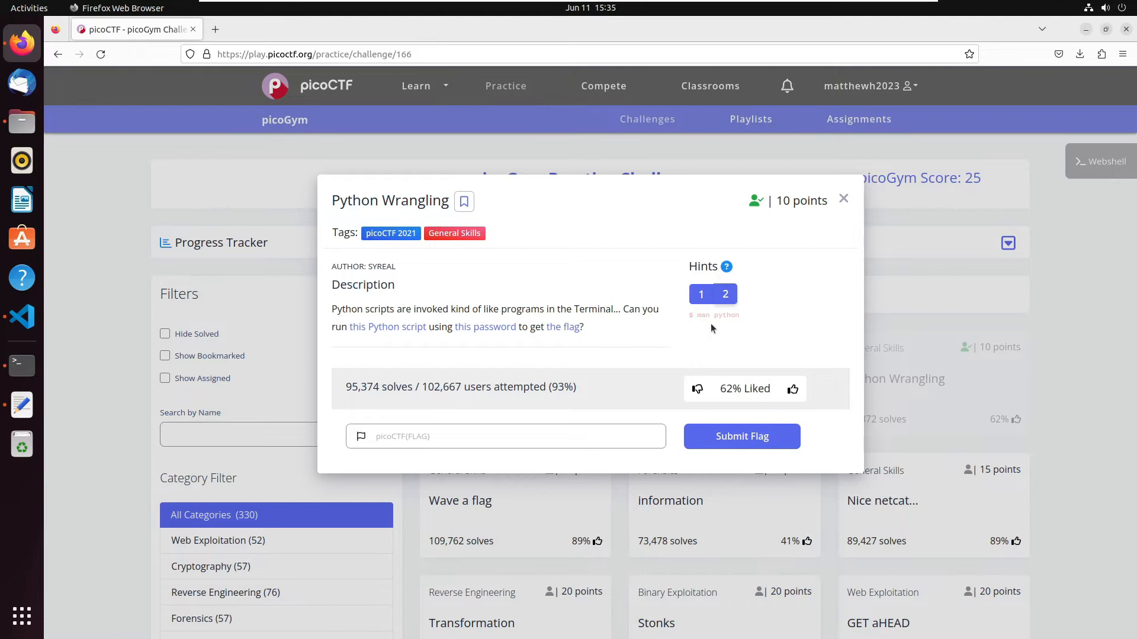
mouse_move(729, 328)
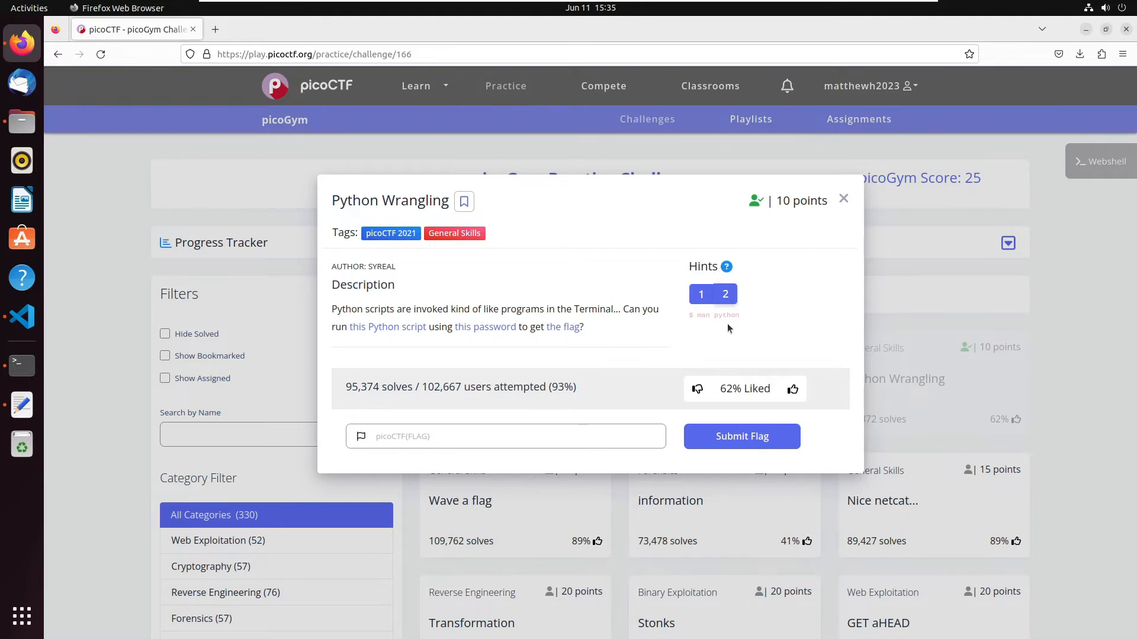
mouse_move(726, 327)
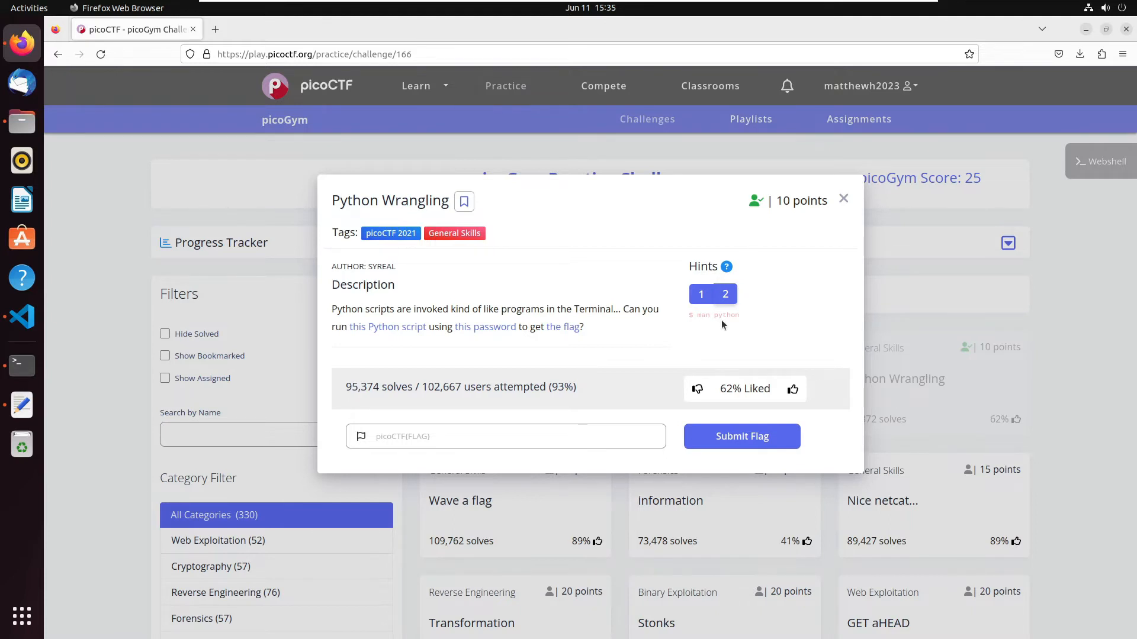
mouse_move(725, 331)
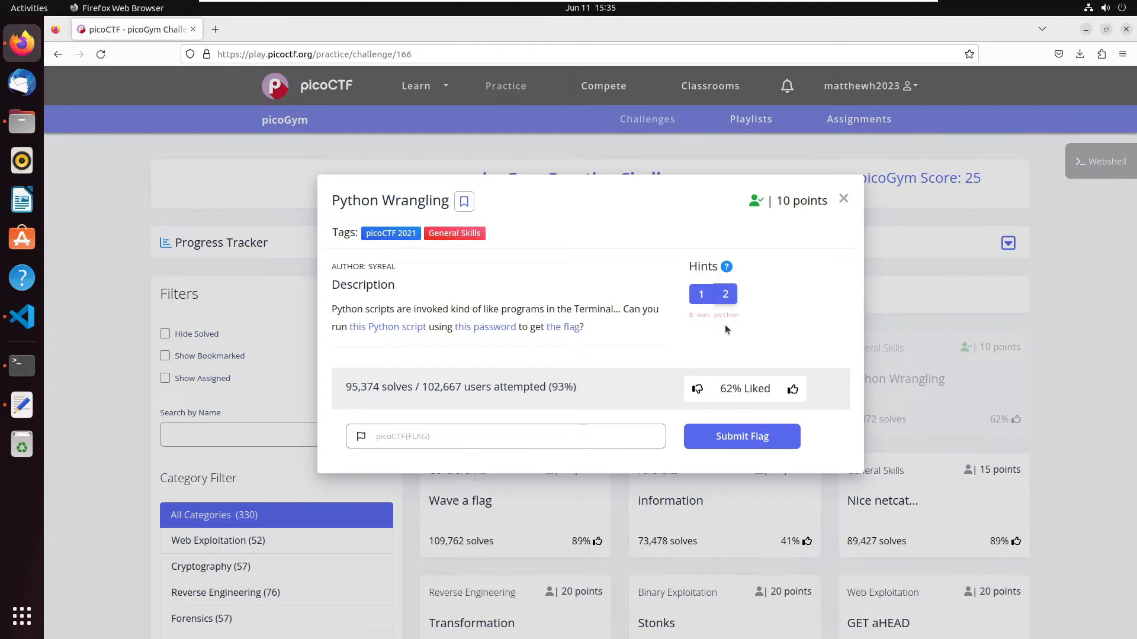
mouse_move(713, 362)
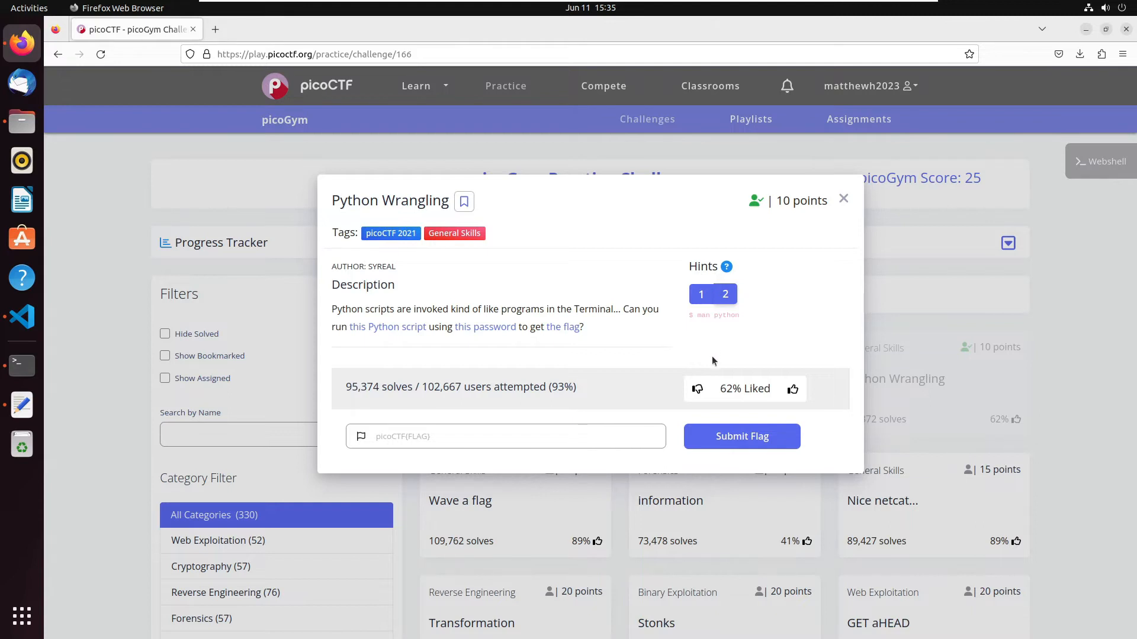
mouse_move(701, 371)
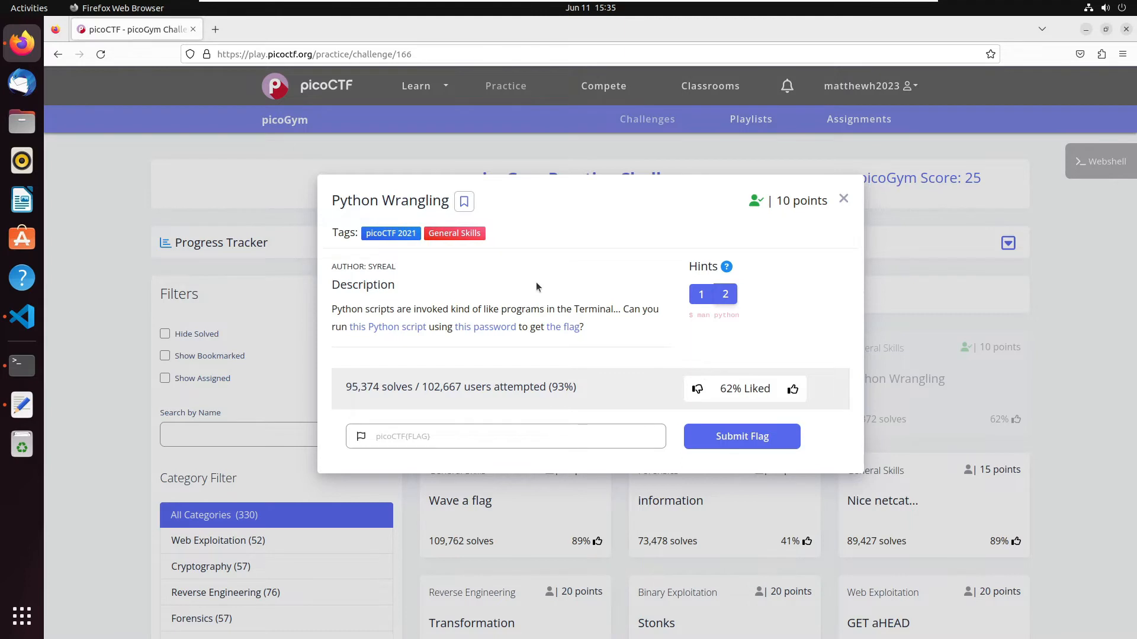
mouse_move(388, 327)
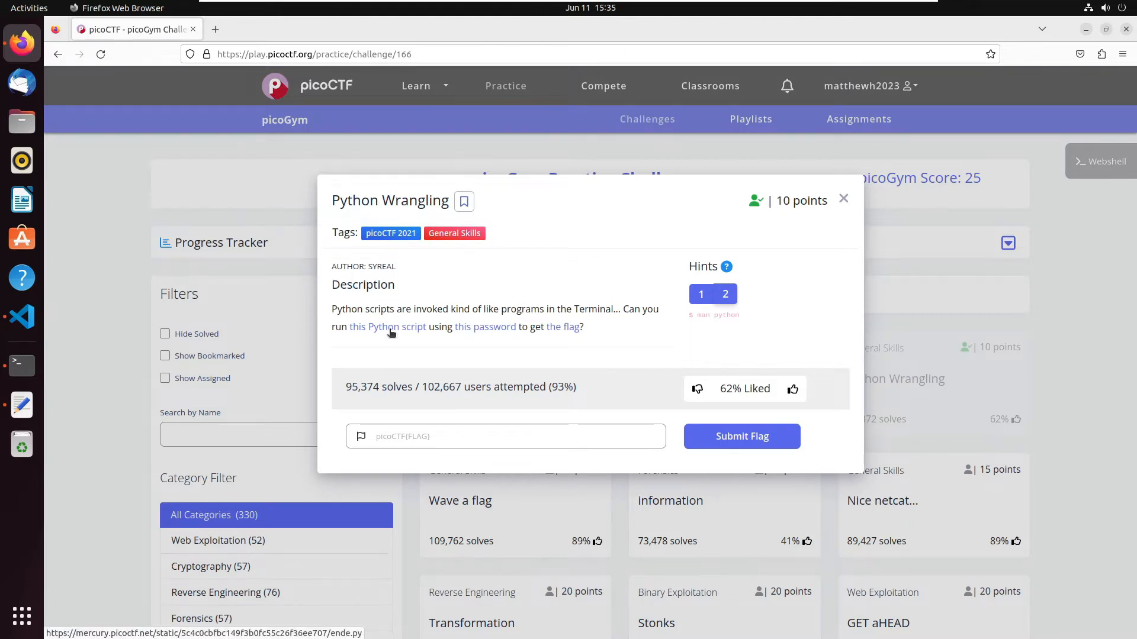
- Download ende.py, pw.txt and flag.txt.en from the challenge page
click(376, 327)
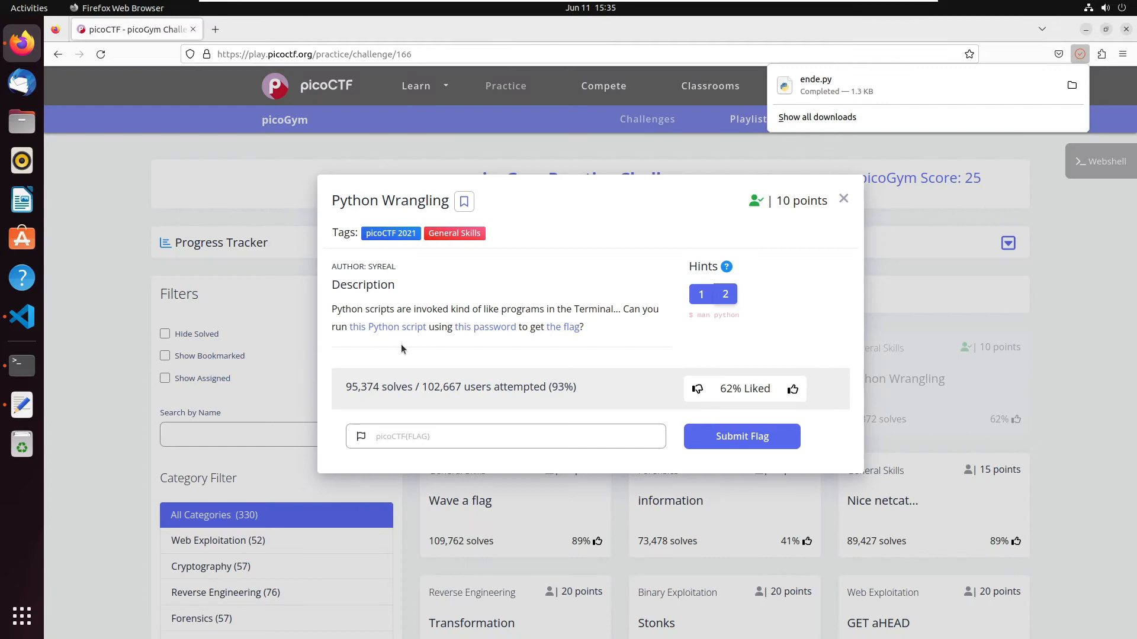
click(486, 327)
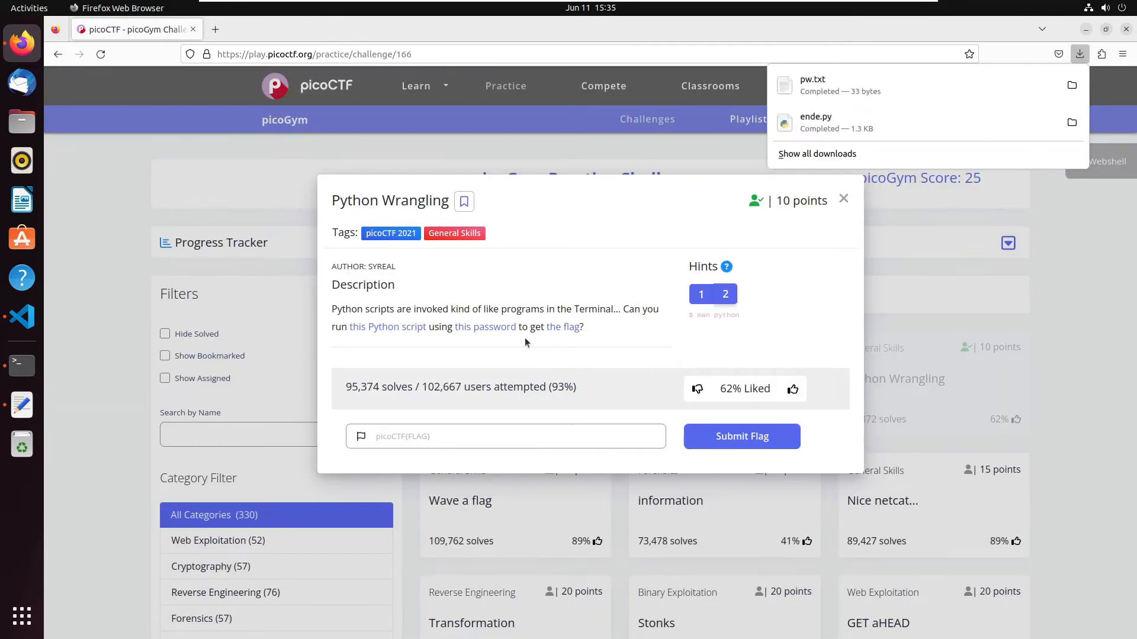
mouse_move(540, 341)
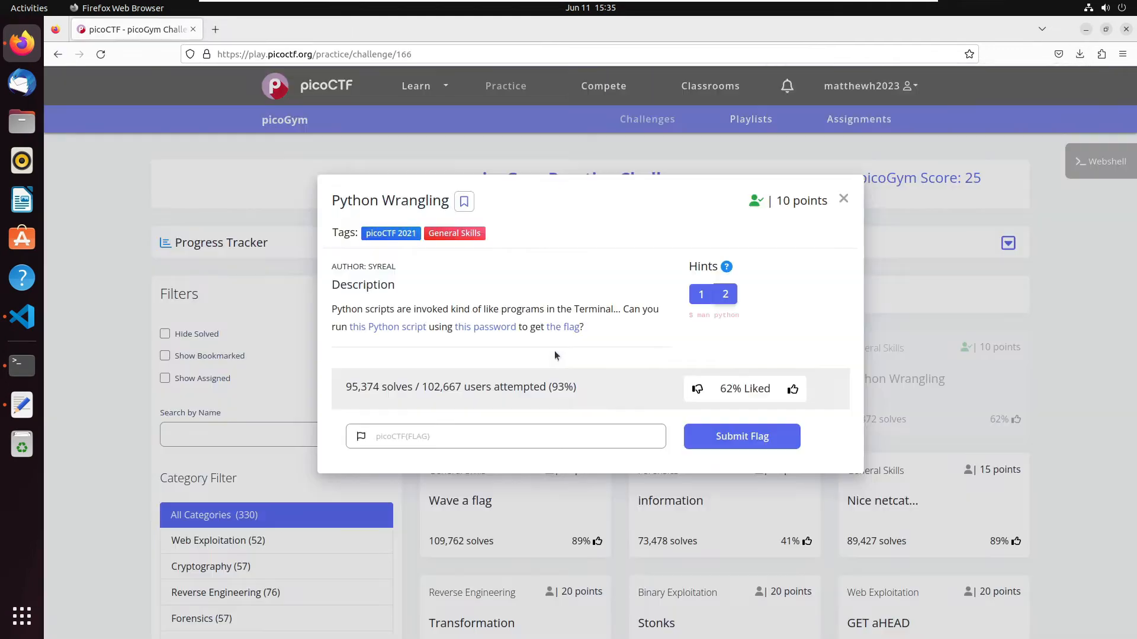
click(1080, 53)
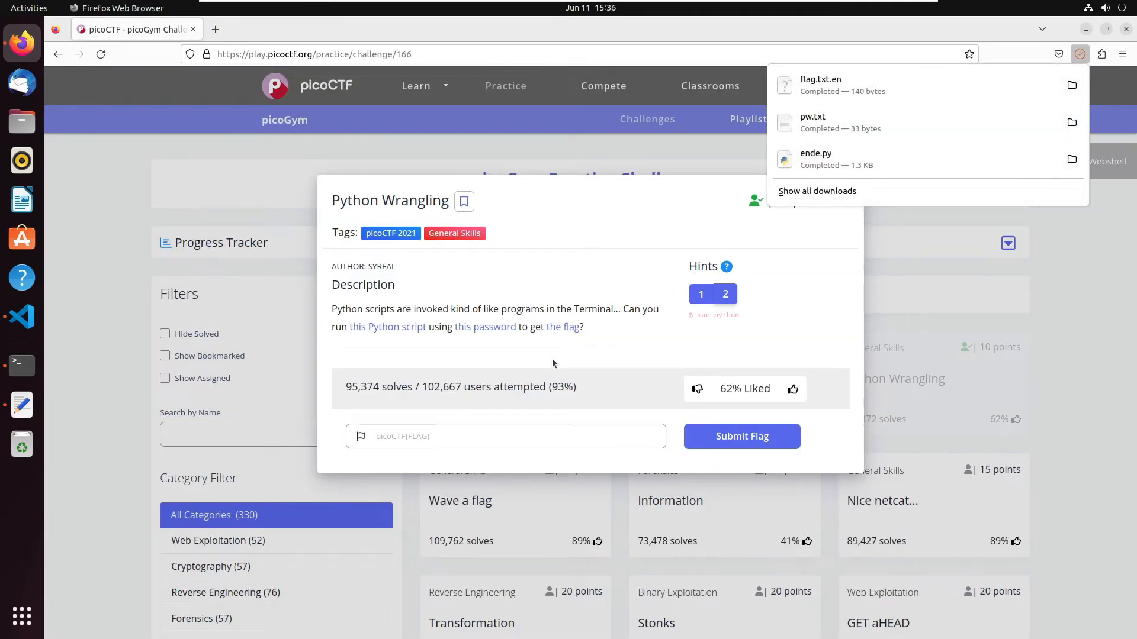
click(1080, 53)
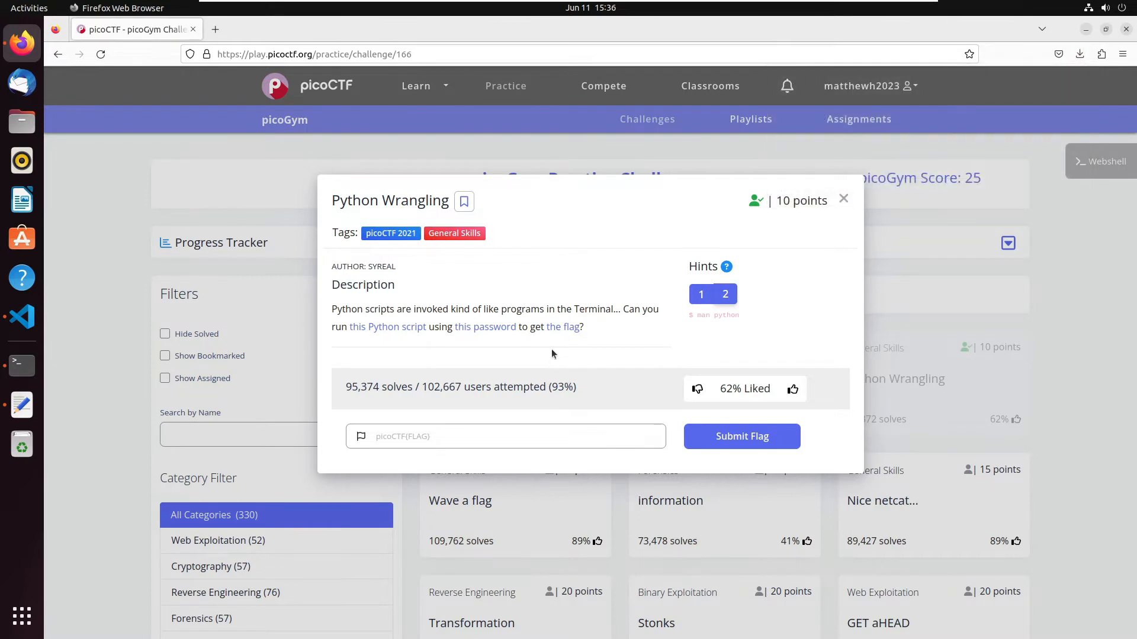
mouse_move(22, 366)
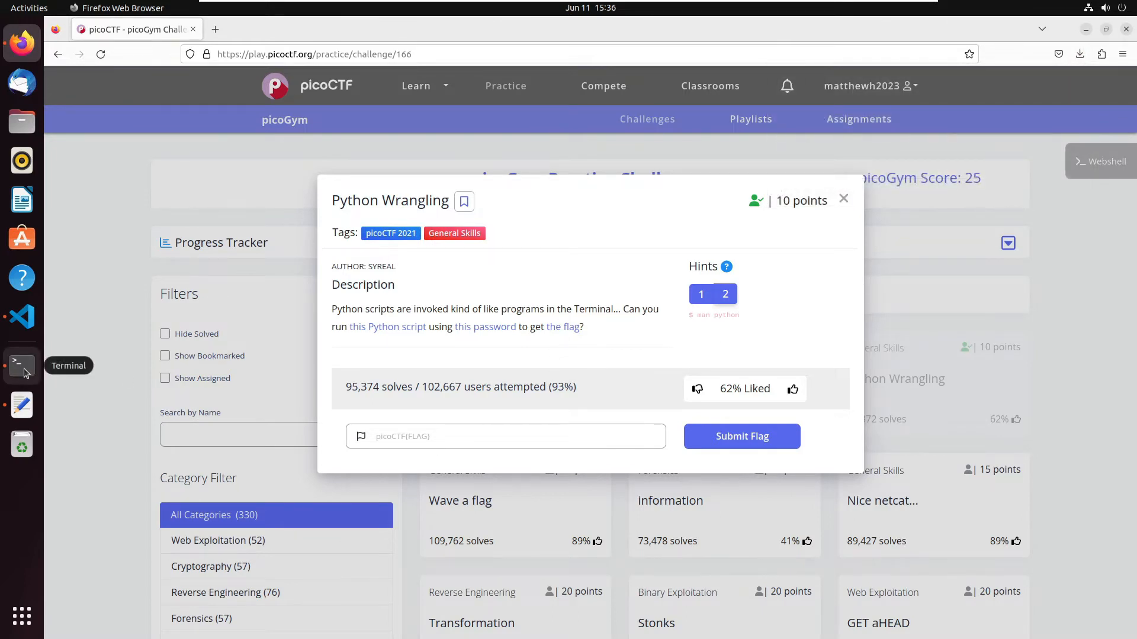
- In a new Terminal, cd into Downloads and list ende.py, flag.txt.en and pw.txt
right_click(21, 366)
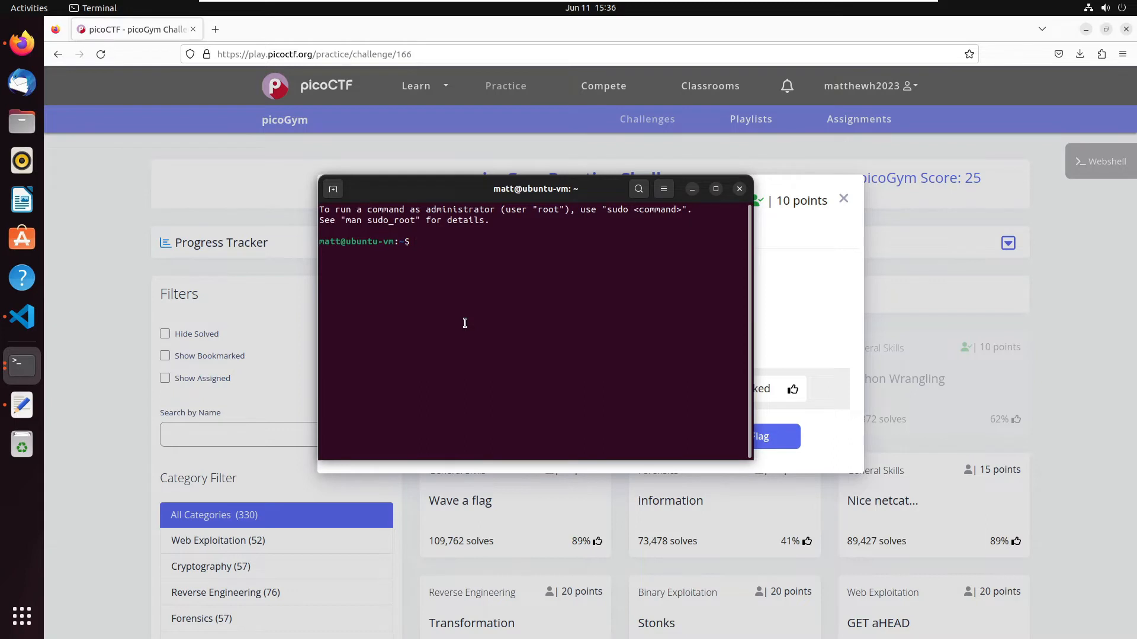
text(cd)
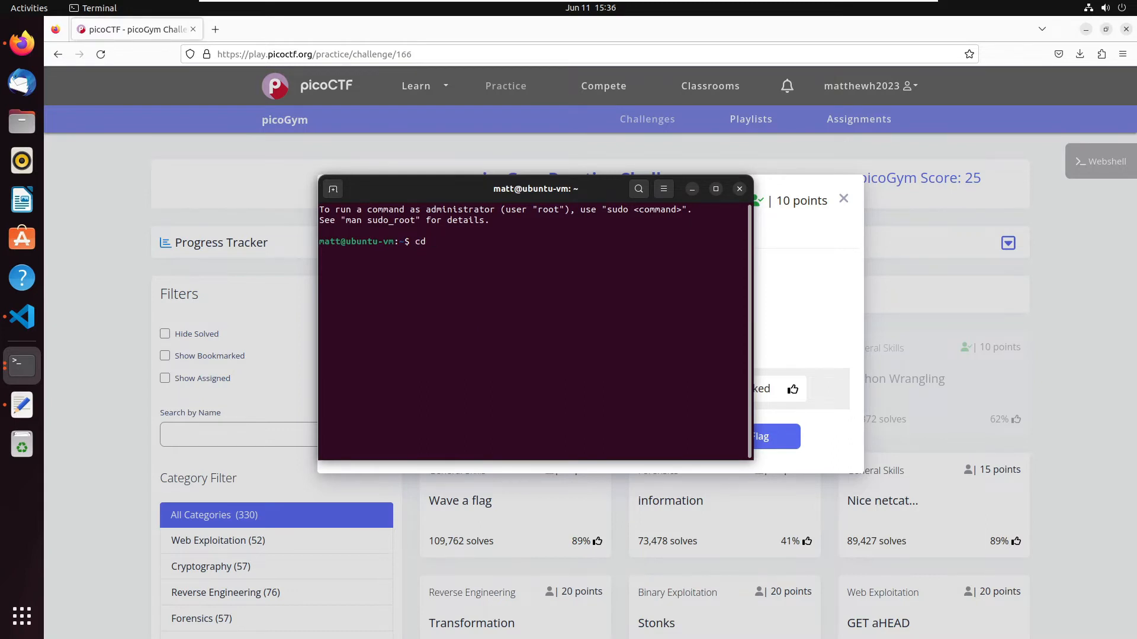
text(" ")
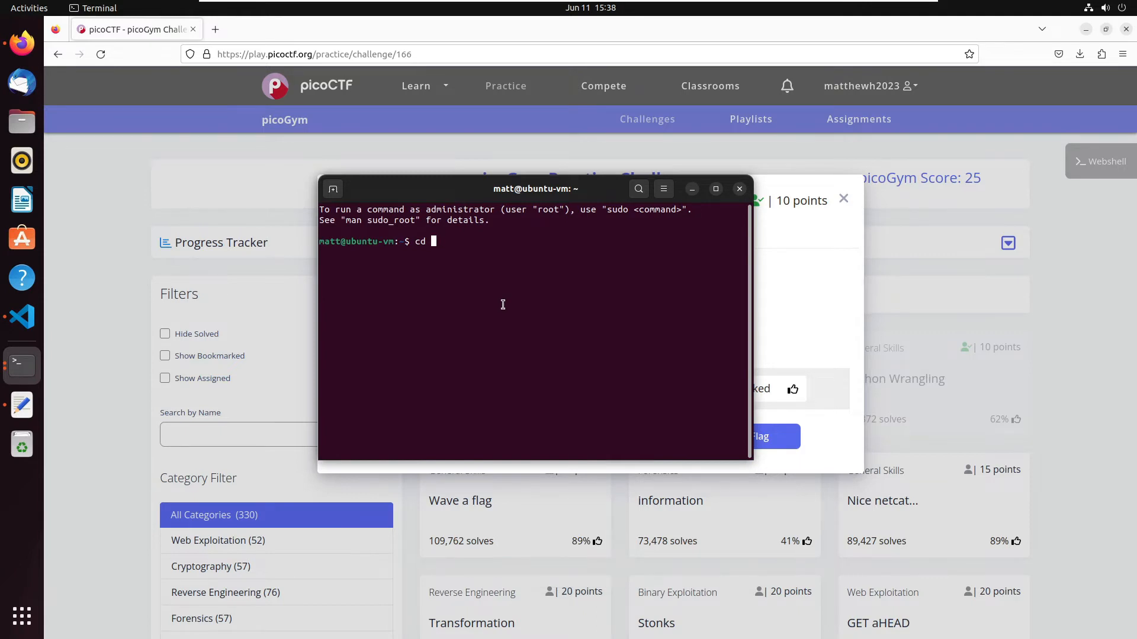
text(Down)
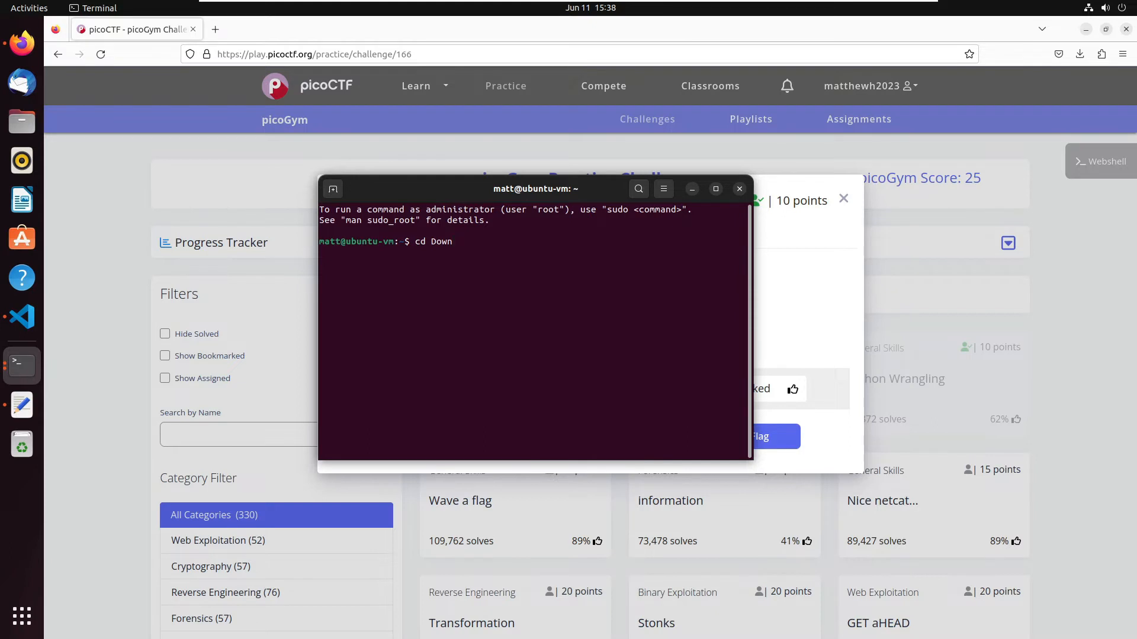
text(ls)
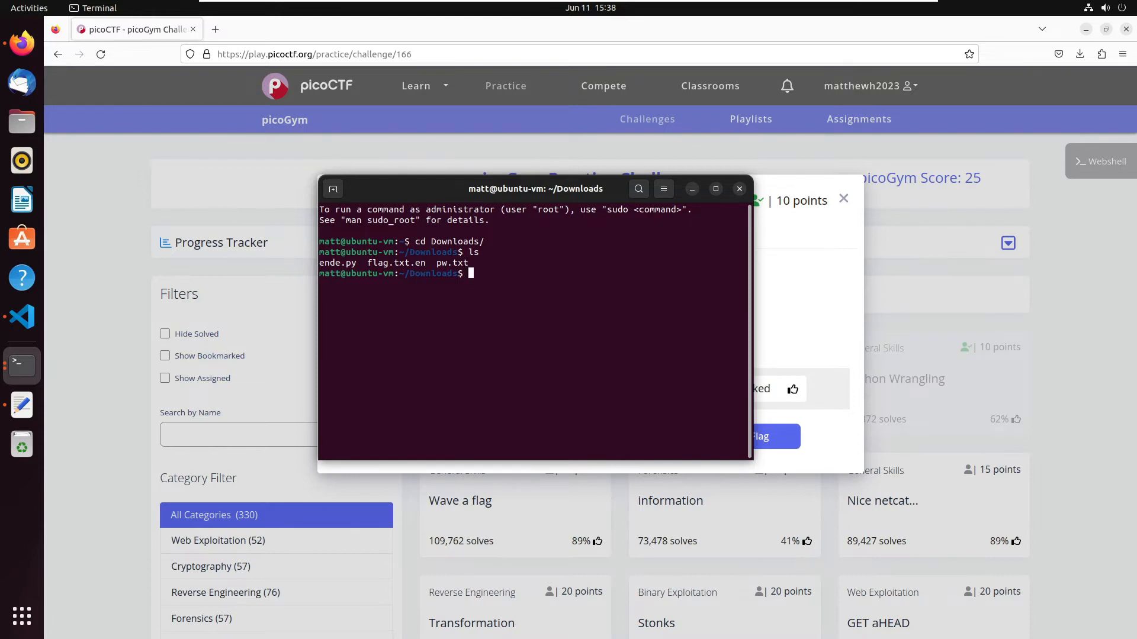
text(nano)
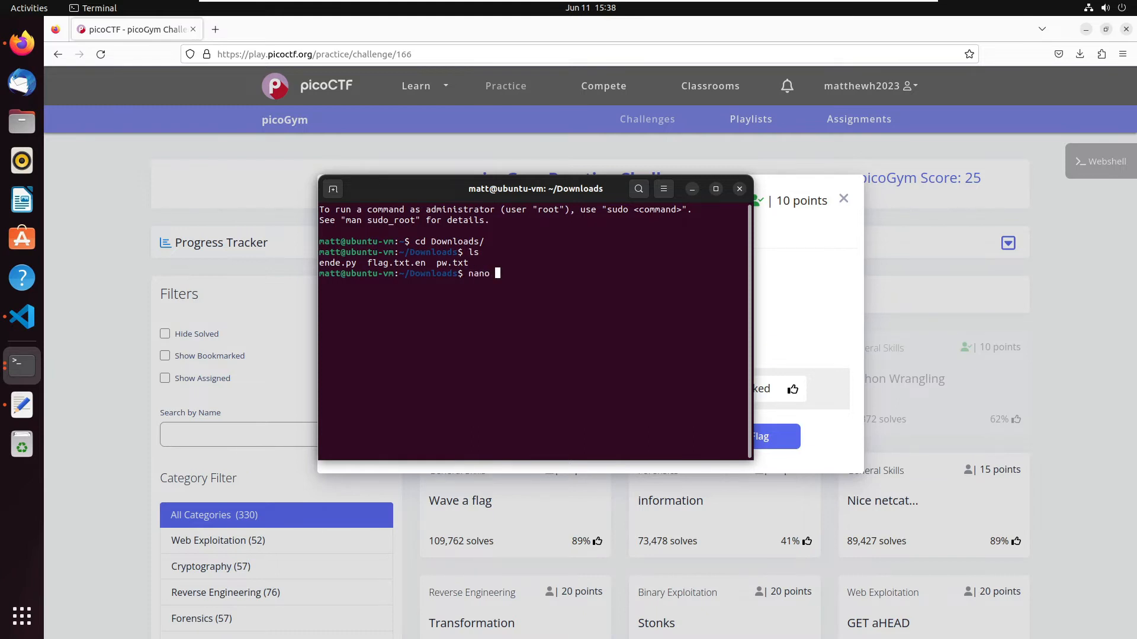
text(pw)
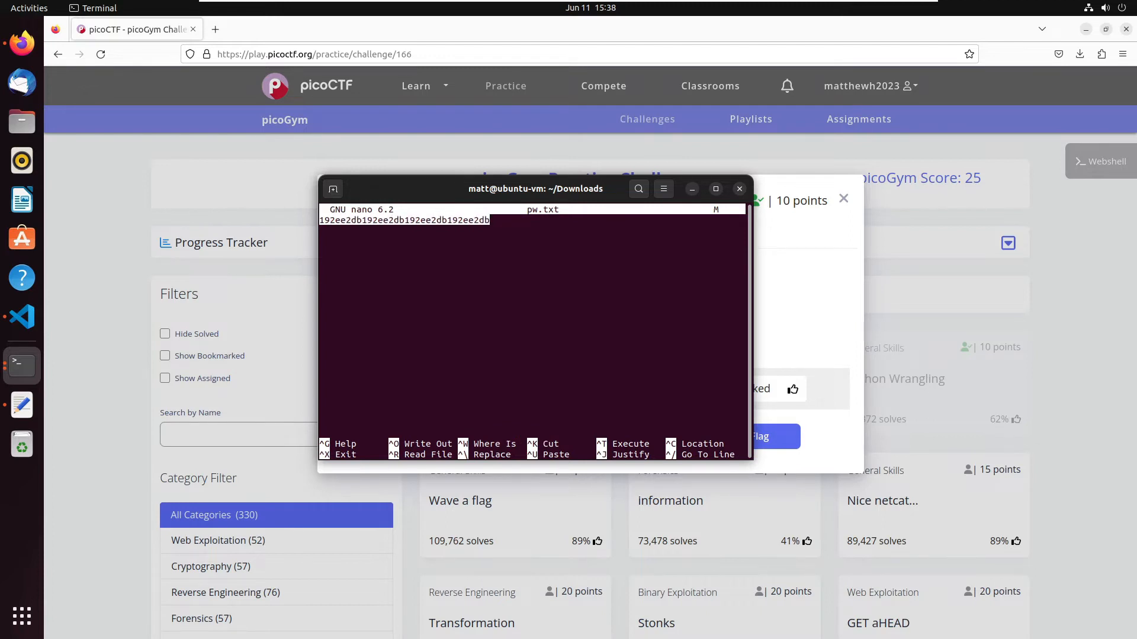
right_click(464, 232)
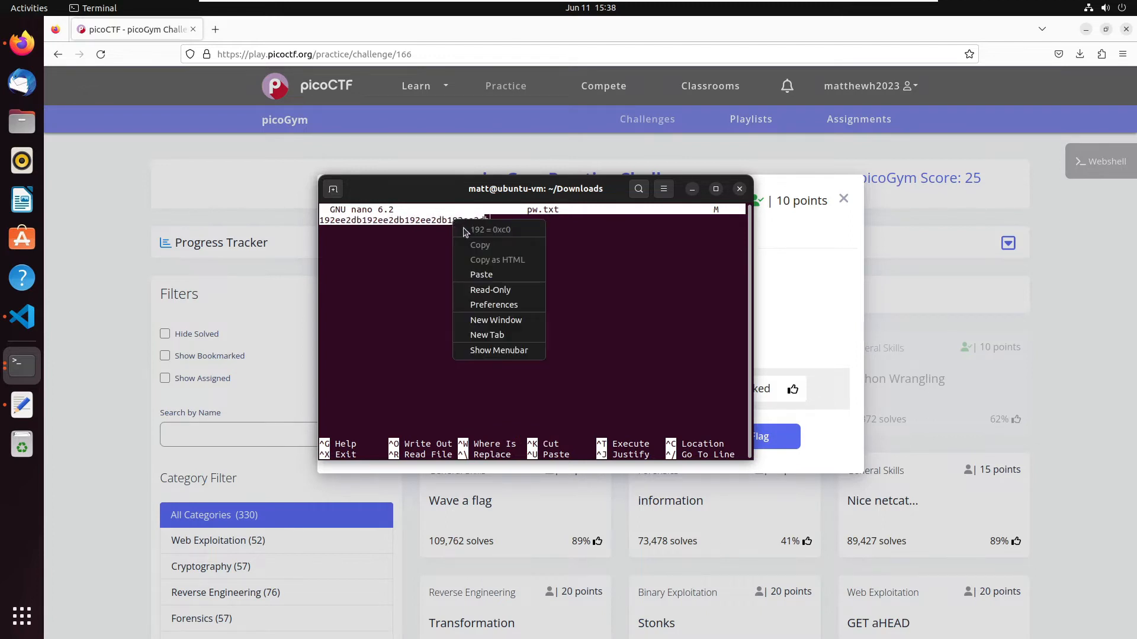
click(583, 260)
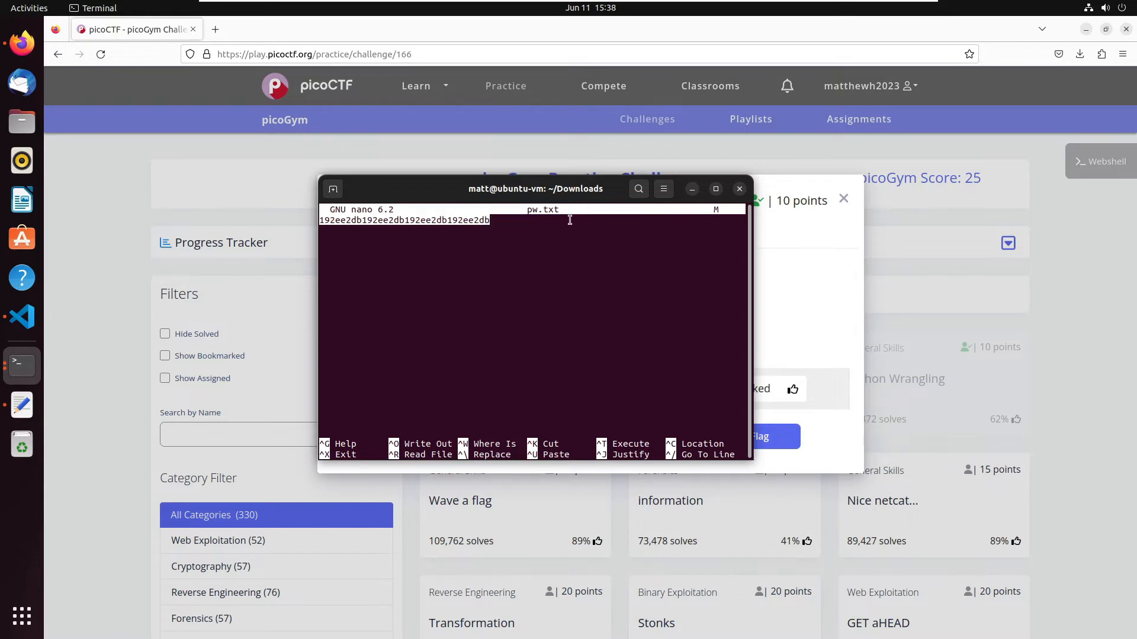
key(ctrl+x)
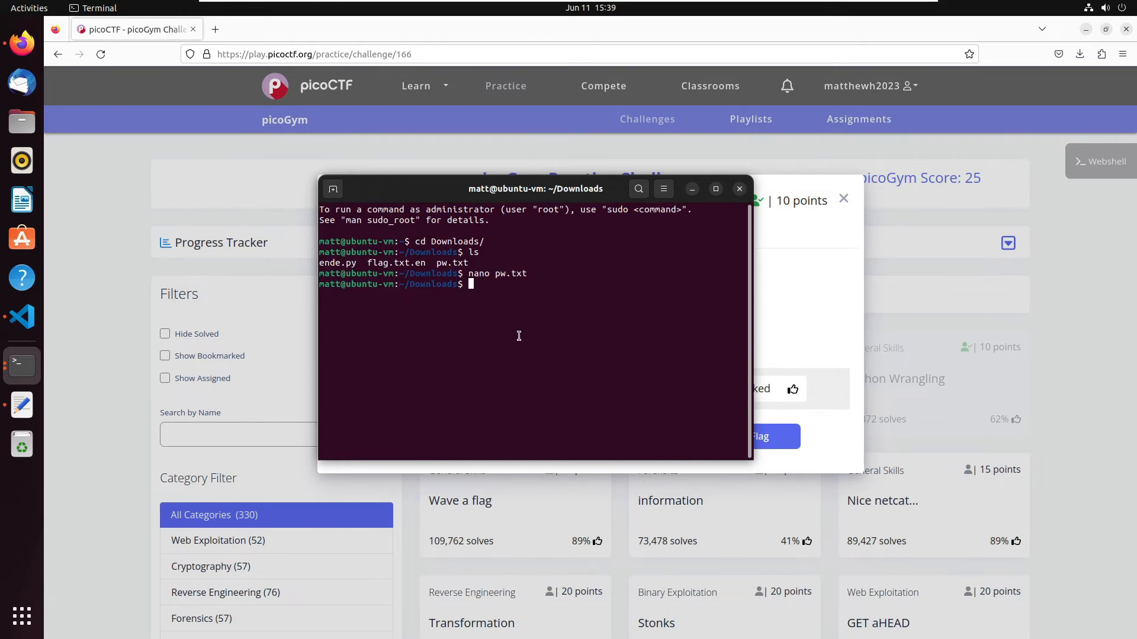
text(nano)
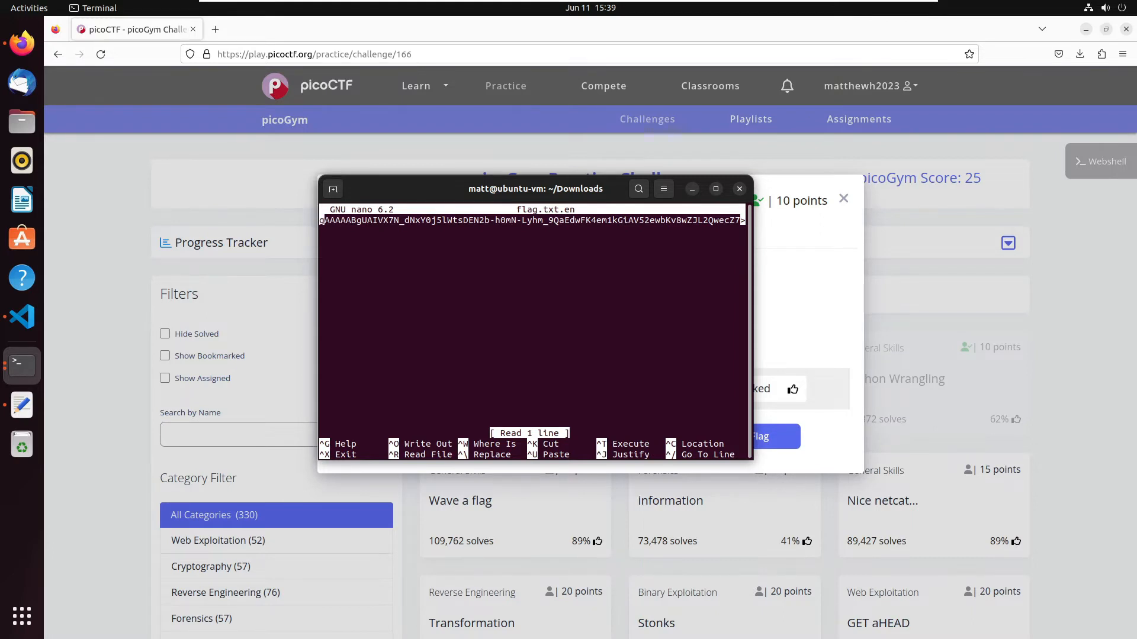
- Close the encrypted flag.txt.en in nano and return to the shell
key(ctrl+x)
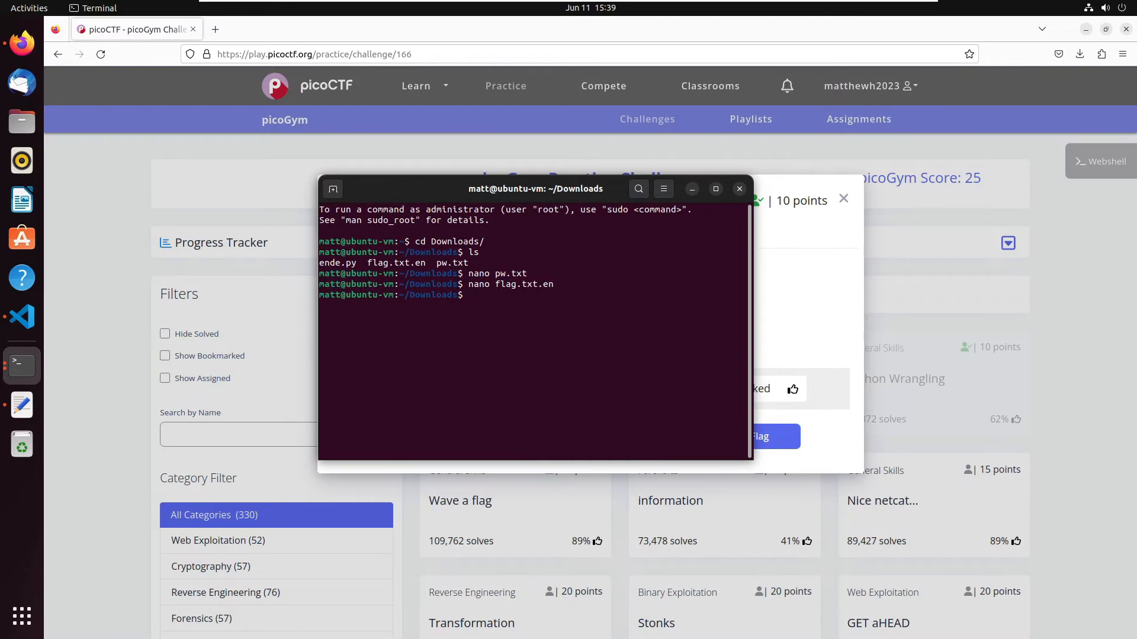
text(nano ende)
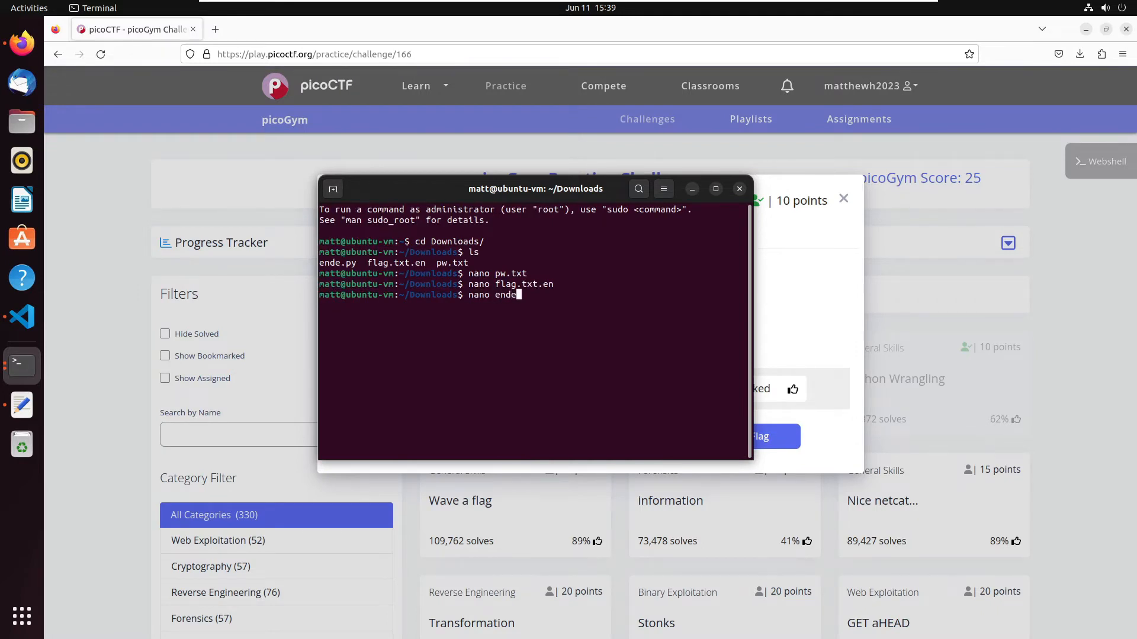
- Read through ende.py in nano, from usage_msg down to its decrypt and help code
key(Return)
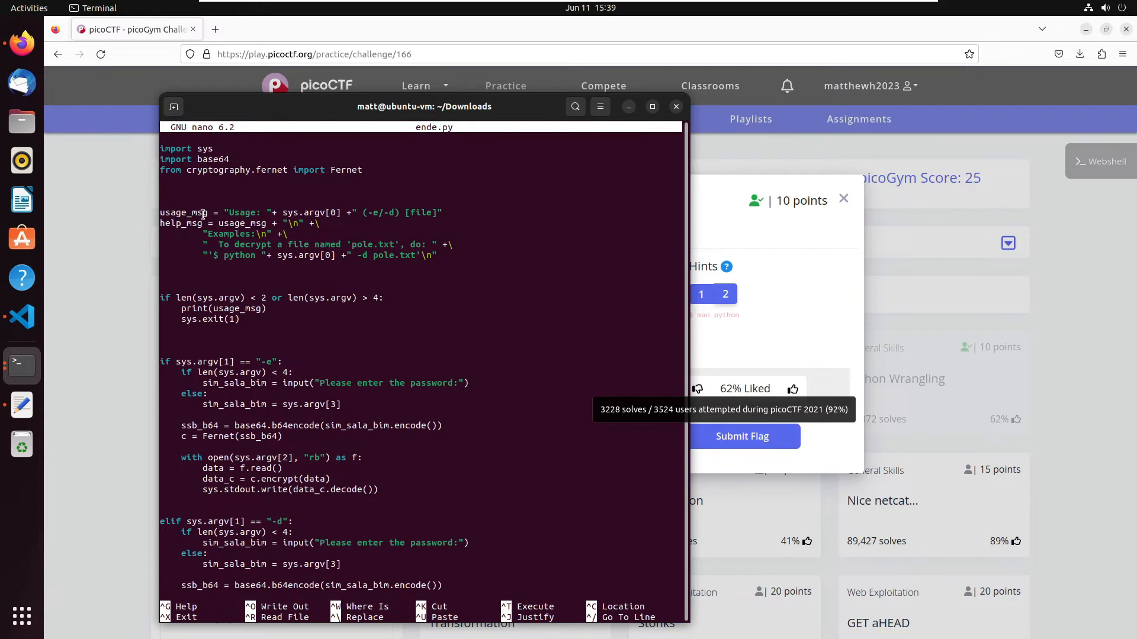
double_click(185, 212)
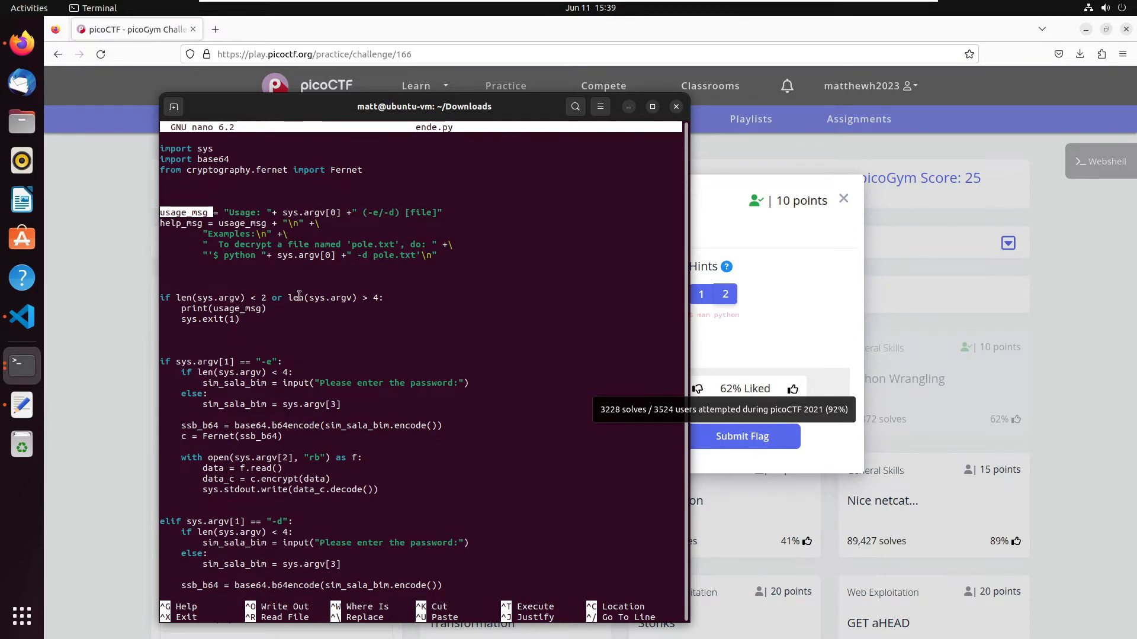
mouse_move(225, 337)
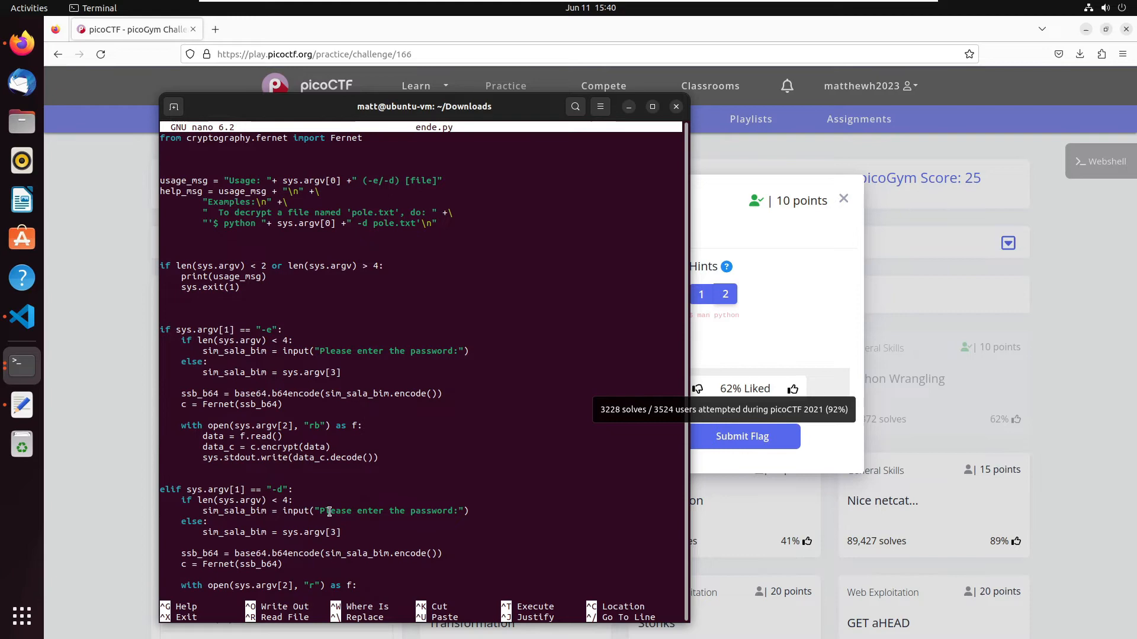
scroll(down, 3)
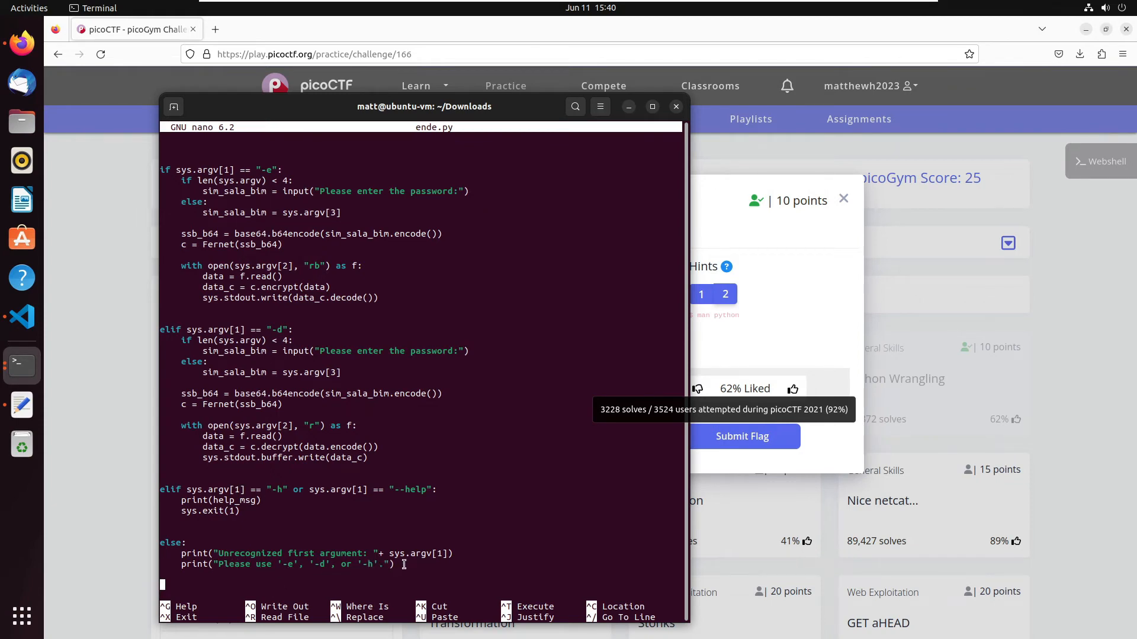
triple_click(290, 564)
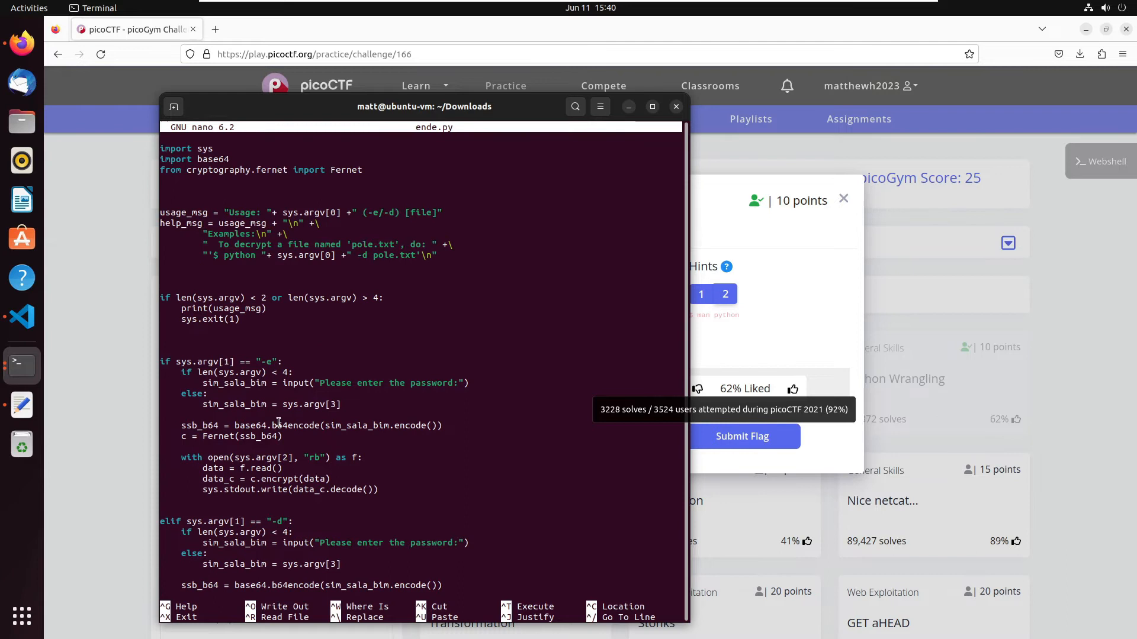
mouse_move(365, 382)
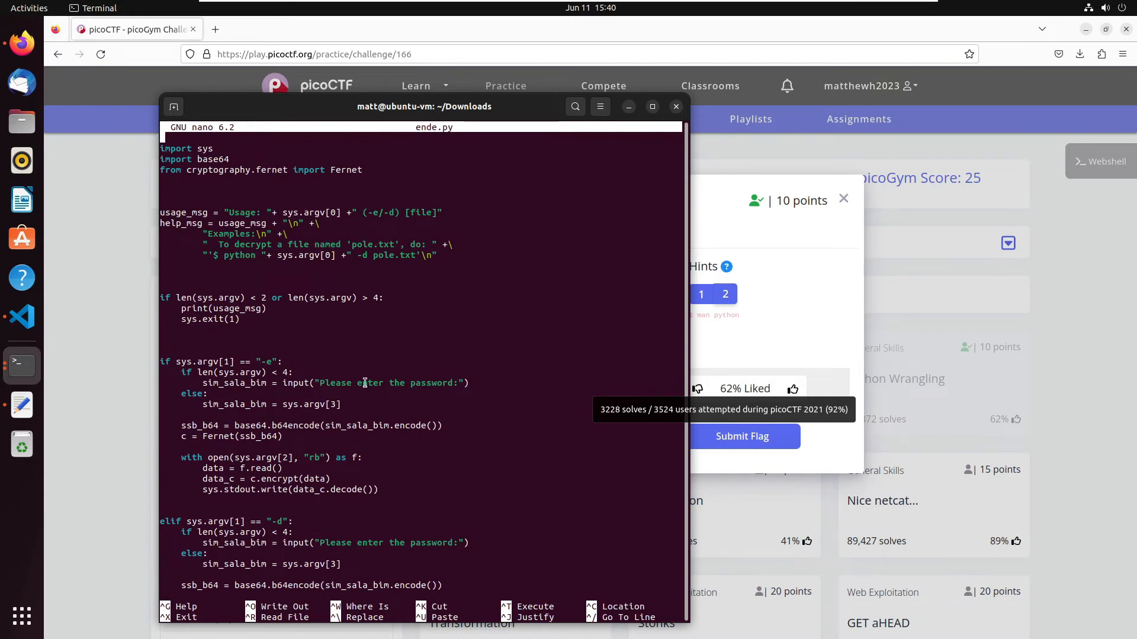
mouse_move(385, 238)
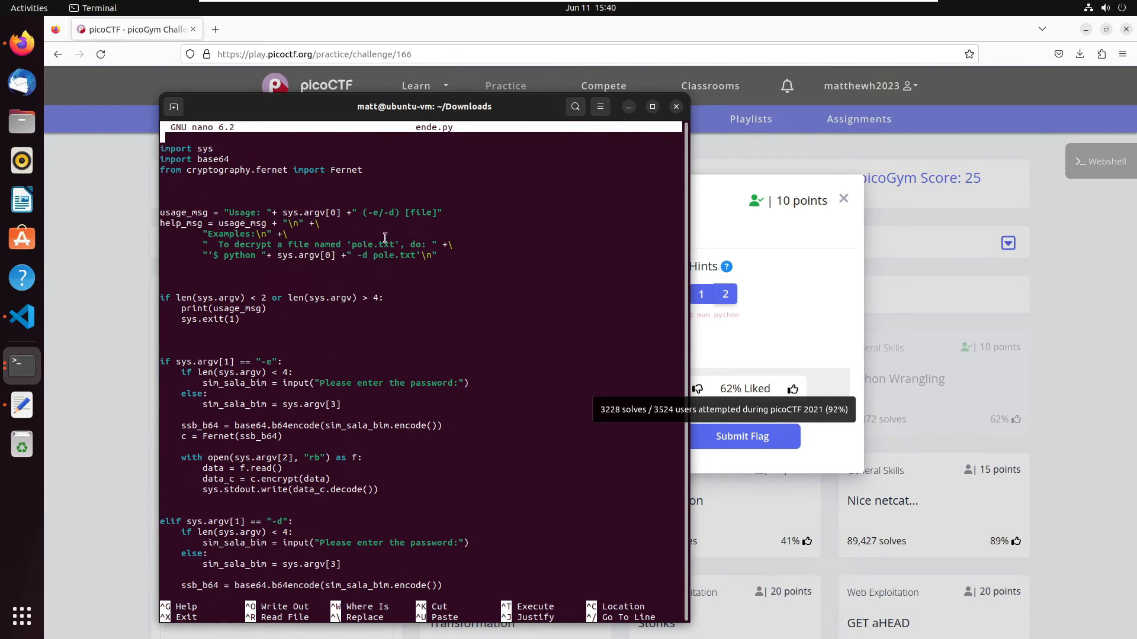
mouse_move(370, 212)
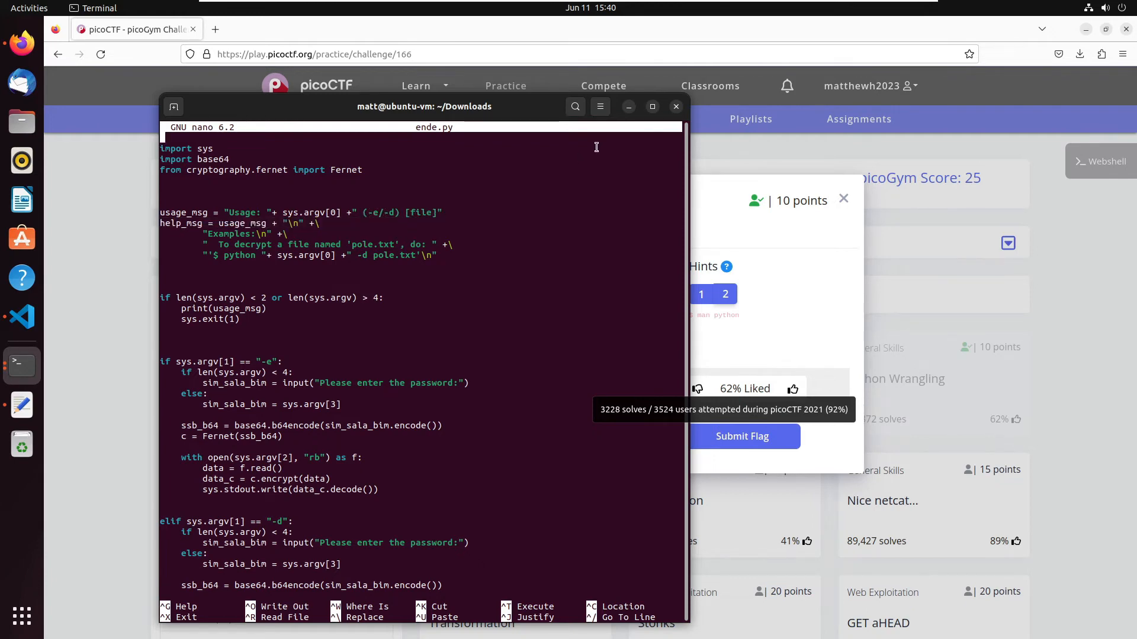
mouse_move(593, 186)
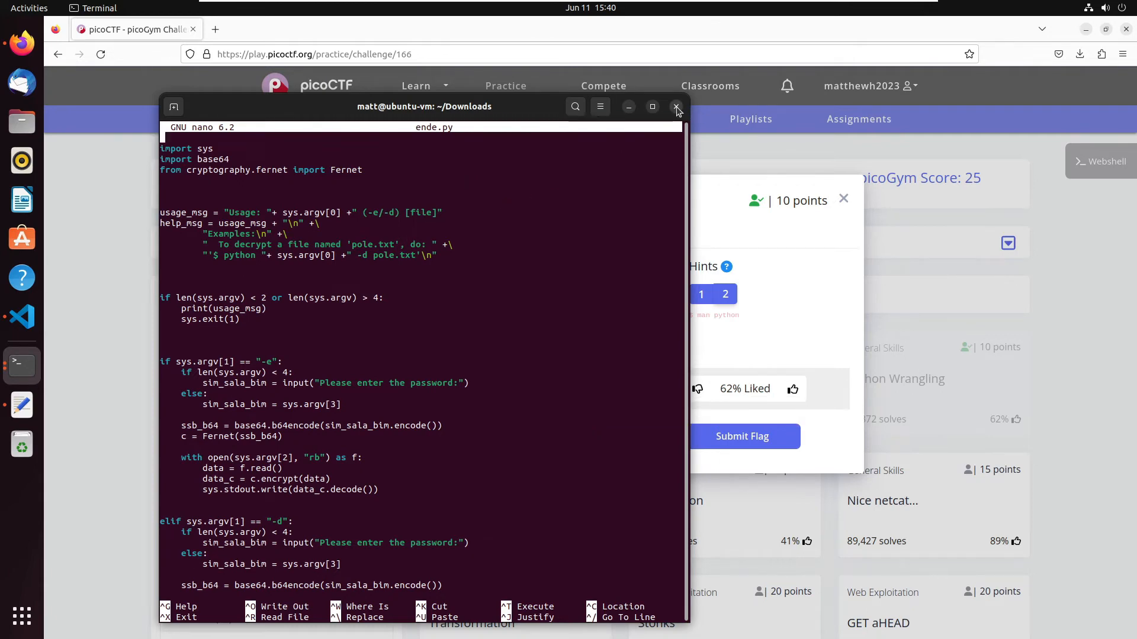
mouse_move(649, 116)
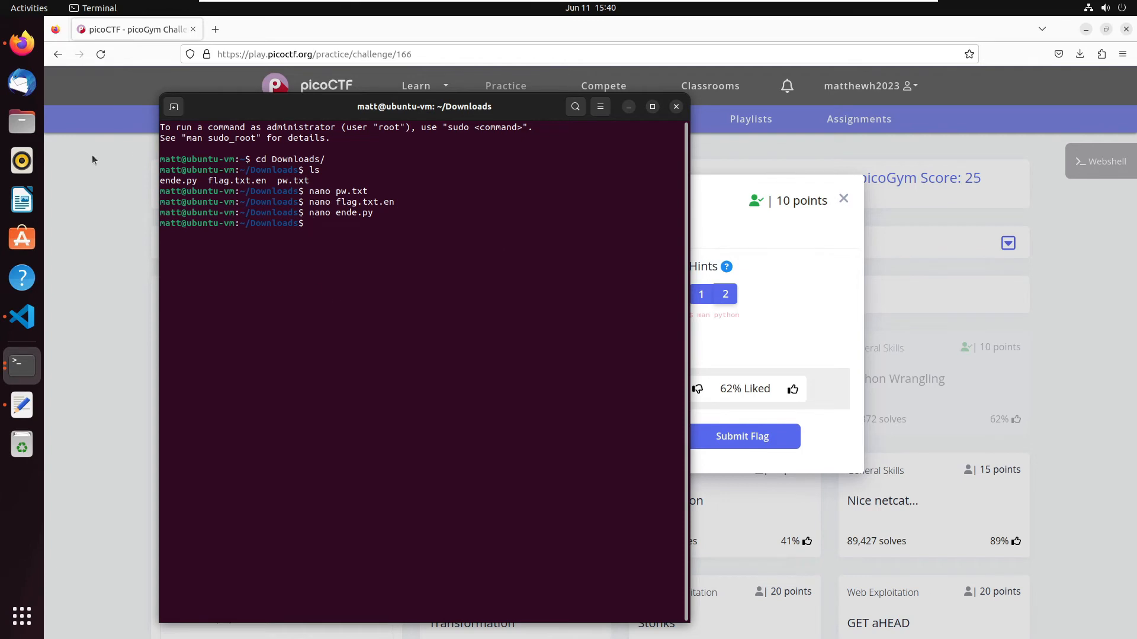
- Open pw.txt from Downloads in Text Editor, copy the password and close it
click(21, 122)
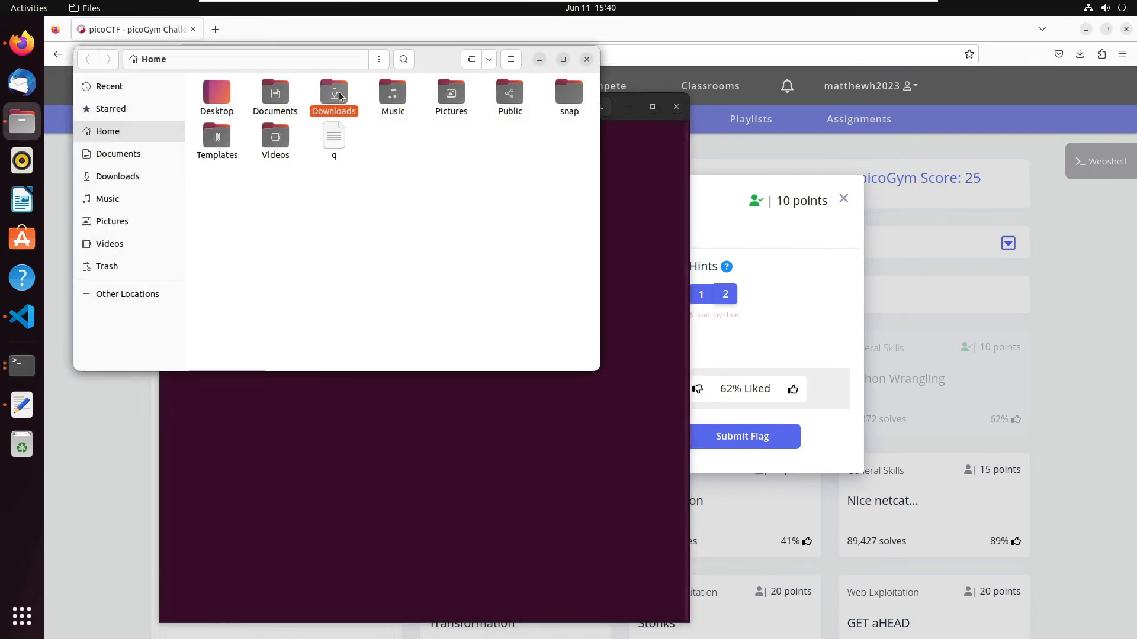
double_click(334, 95)
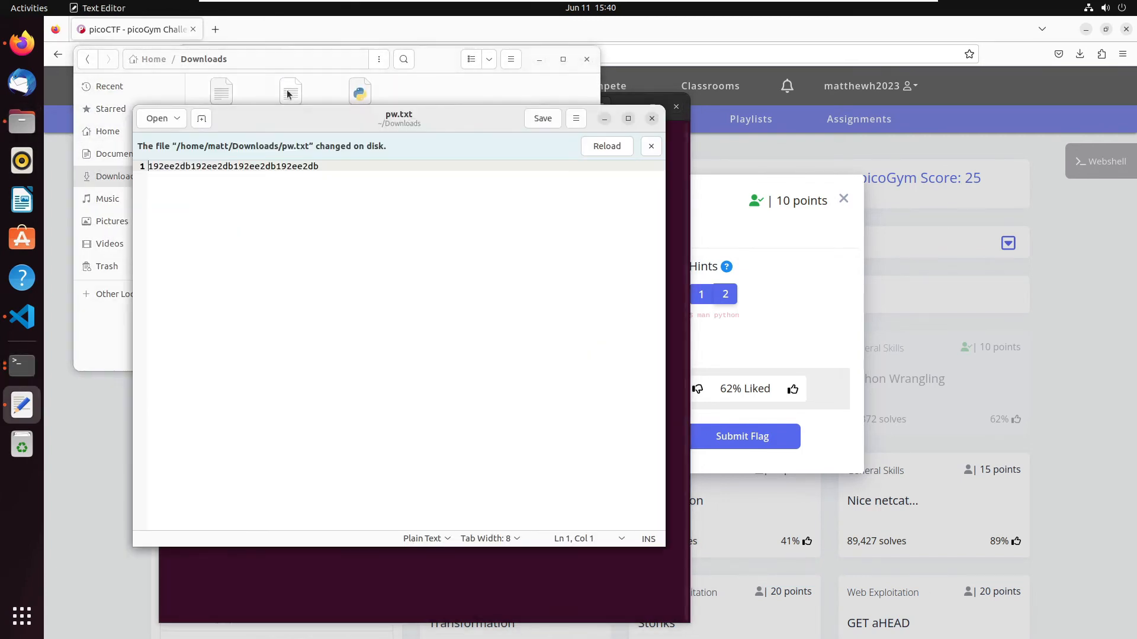
triple_click(232, 165)
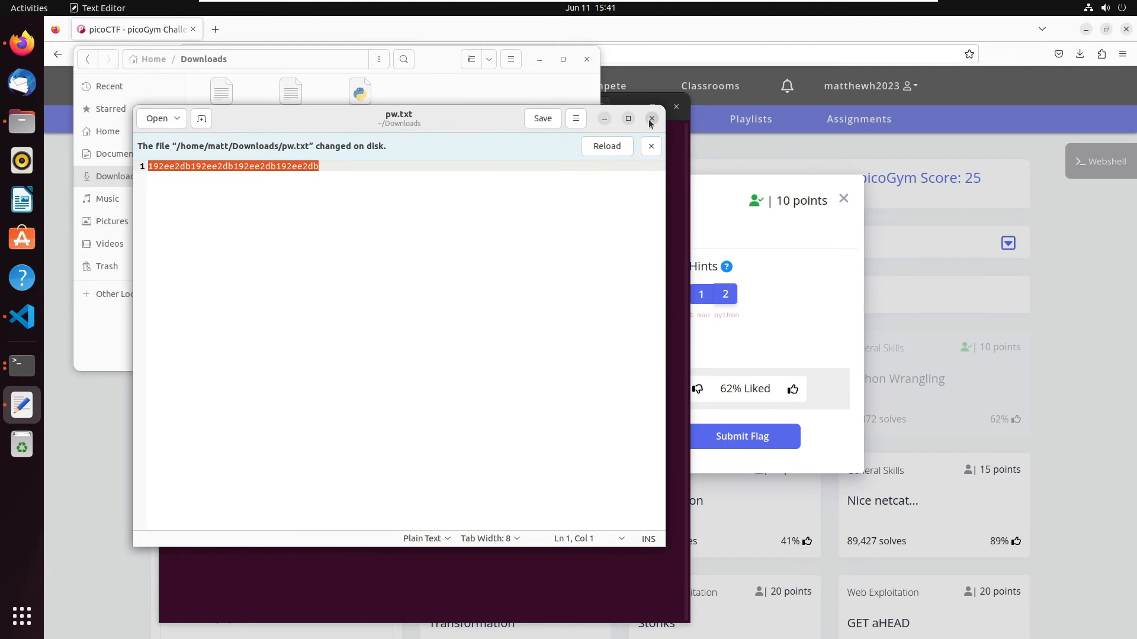
click(650, 119)
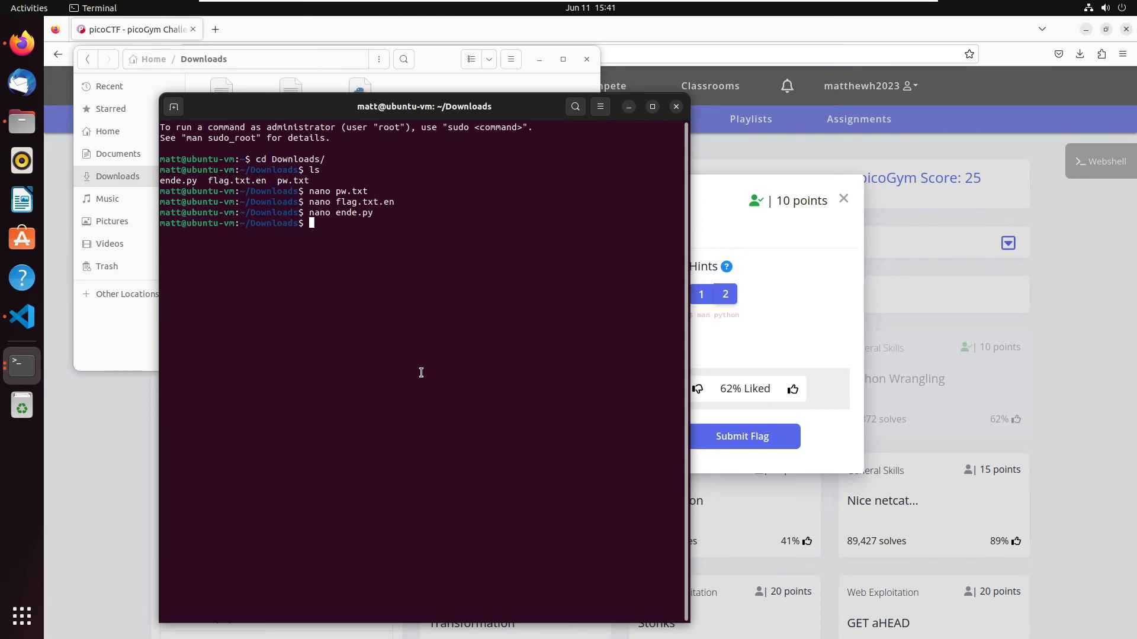
text(python)
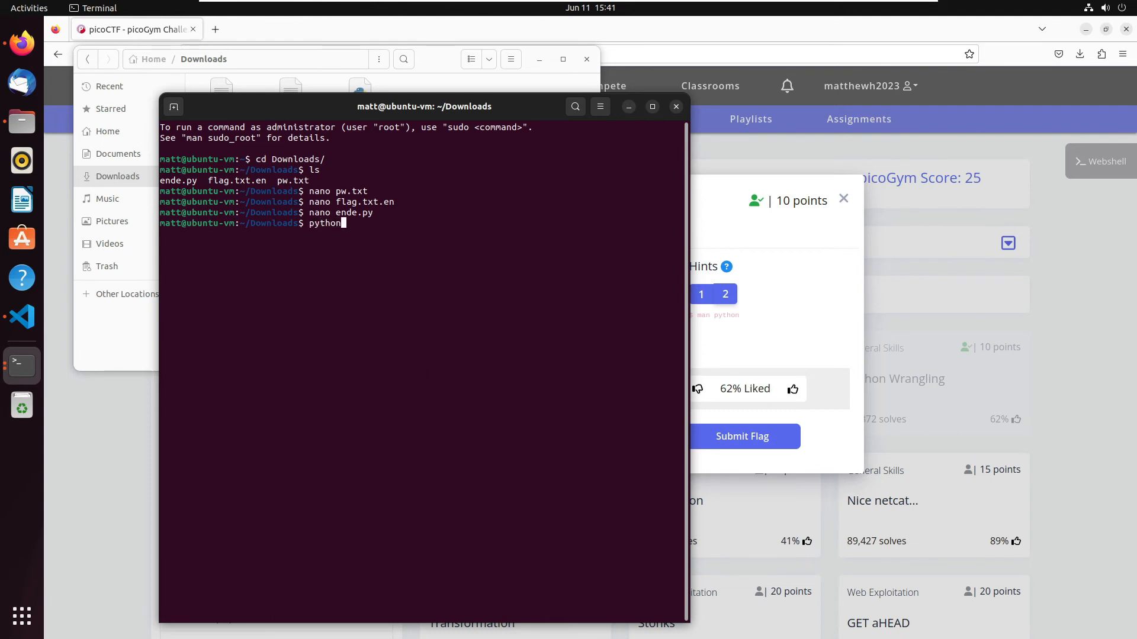
text(3)
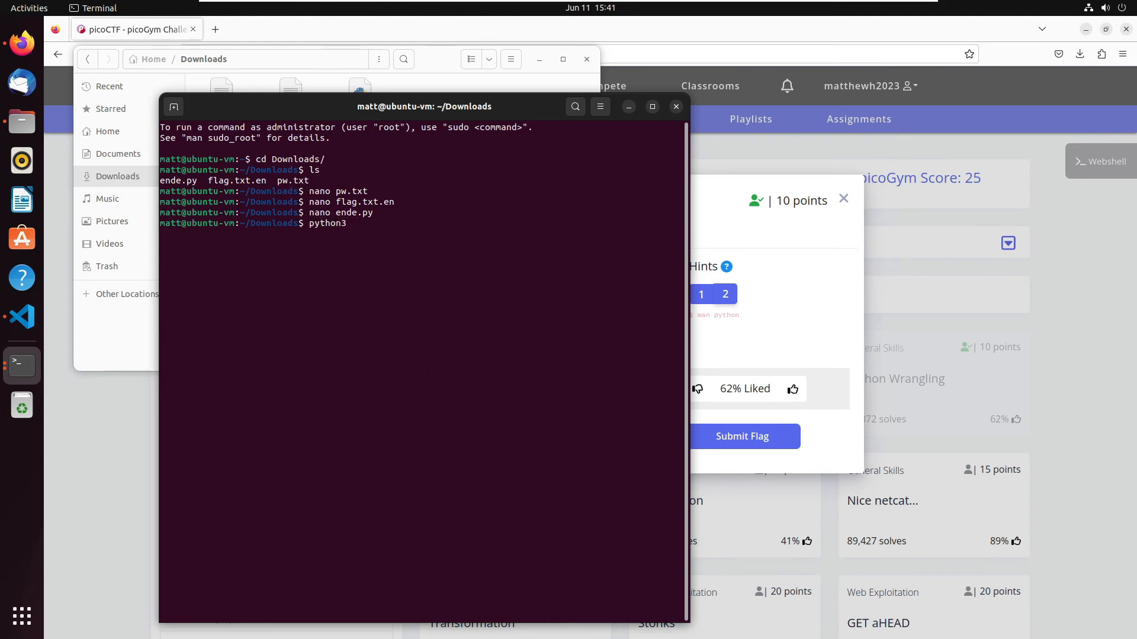
text(ende.py -d)
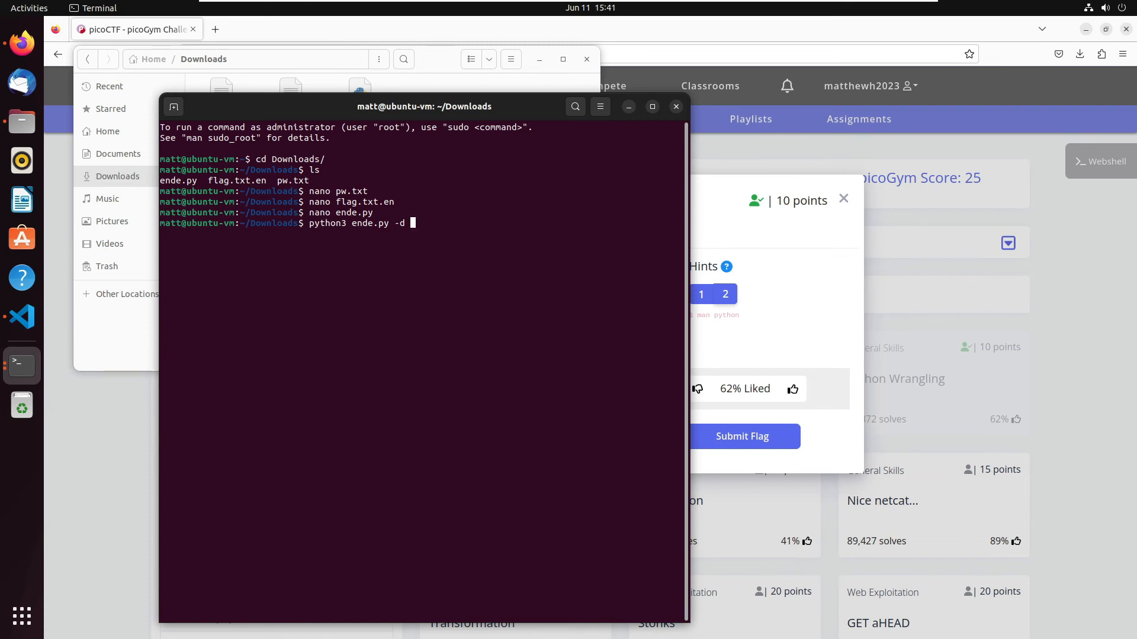
text(flag)
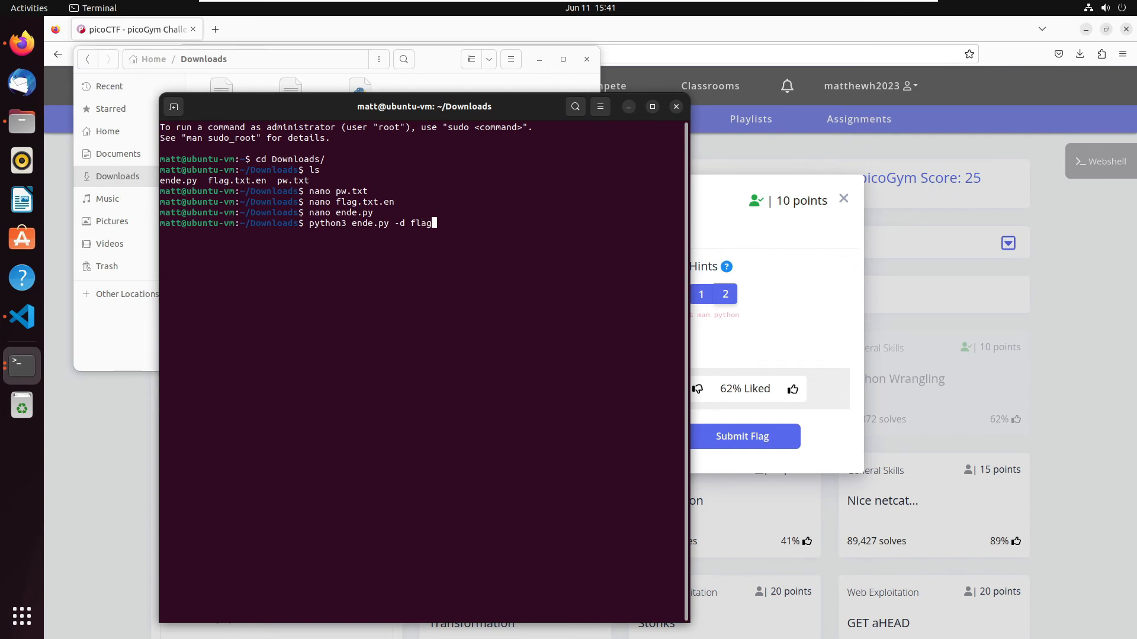
text(.txt.en)
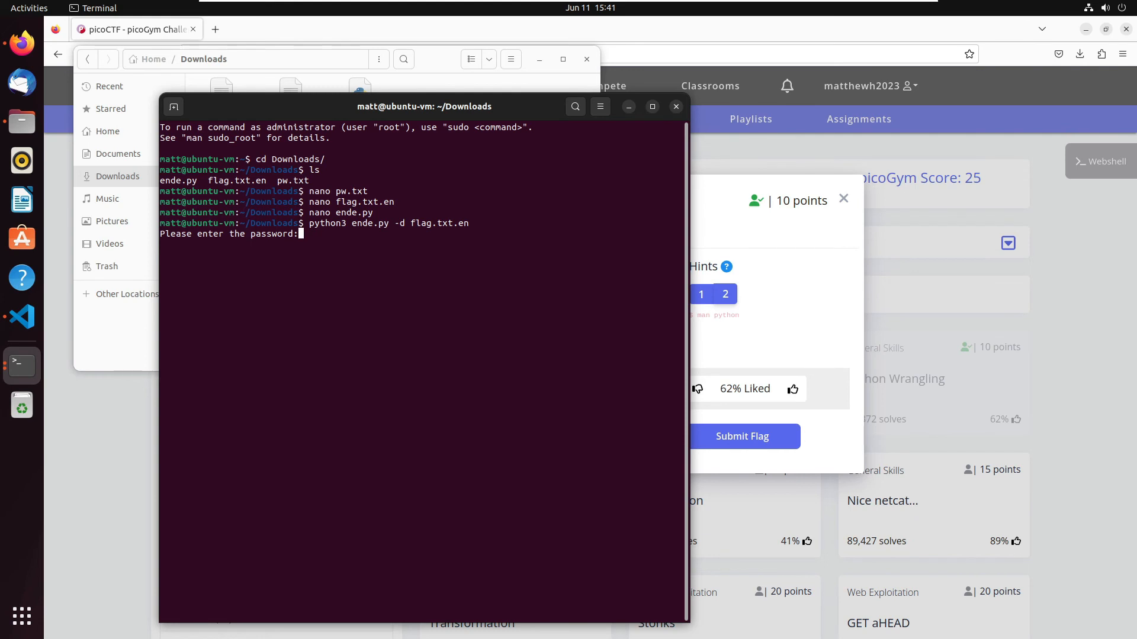
text(192ee2db192ee2db192ee2db192ee2db)
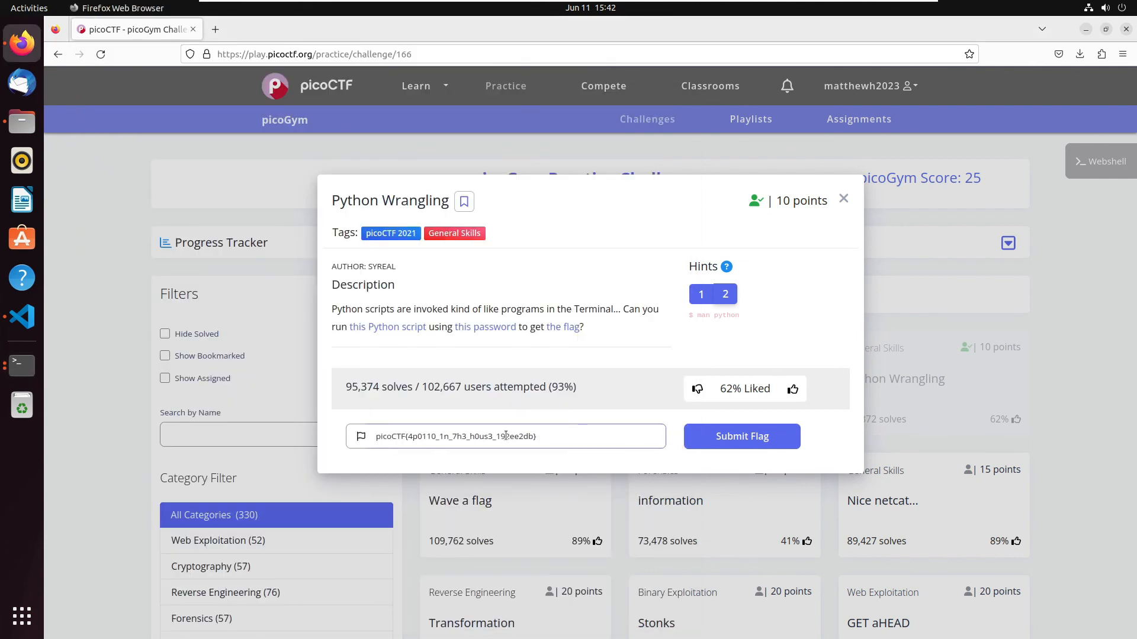
- Submit the decrypted flag on picoCTF, confirming Python Wrangling solved
click(742, 435)
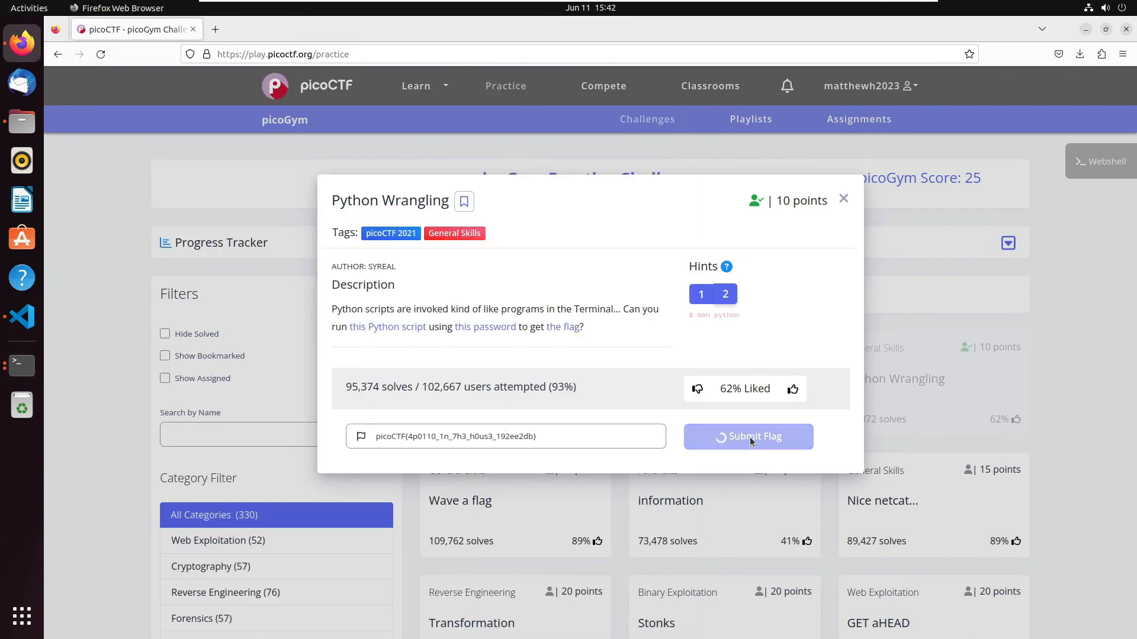
click(747, 437)
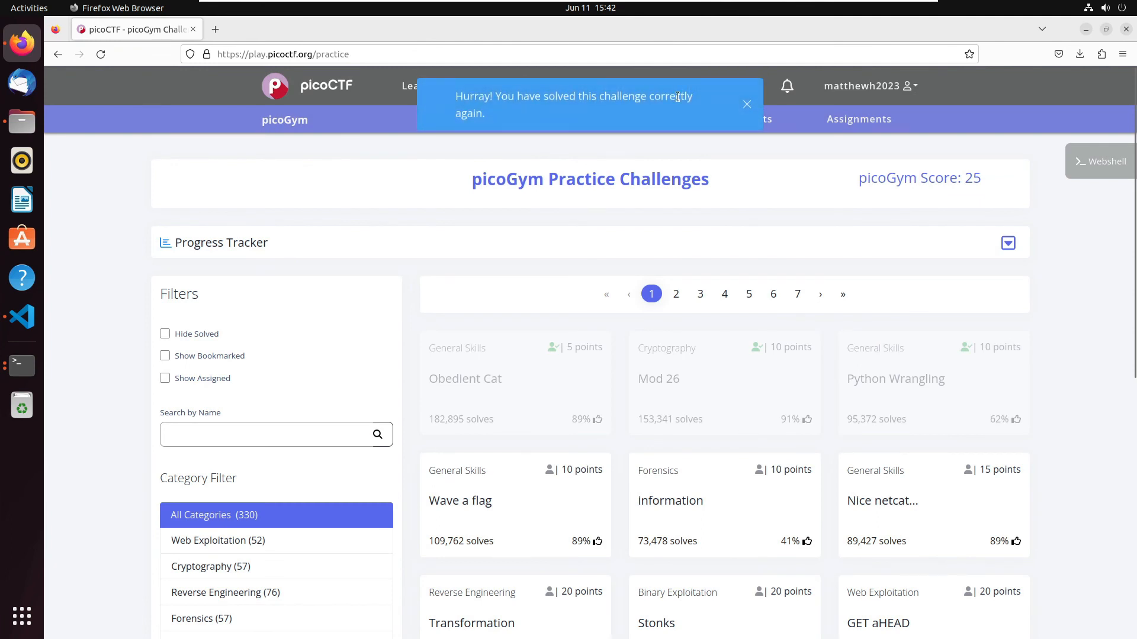
mouse_move(670, 98)
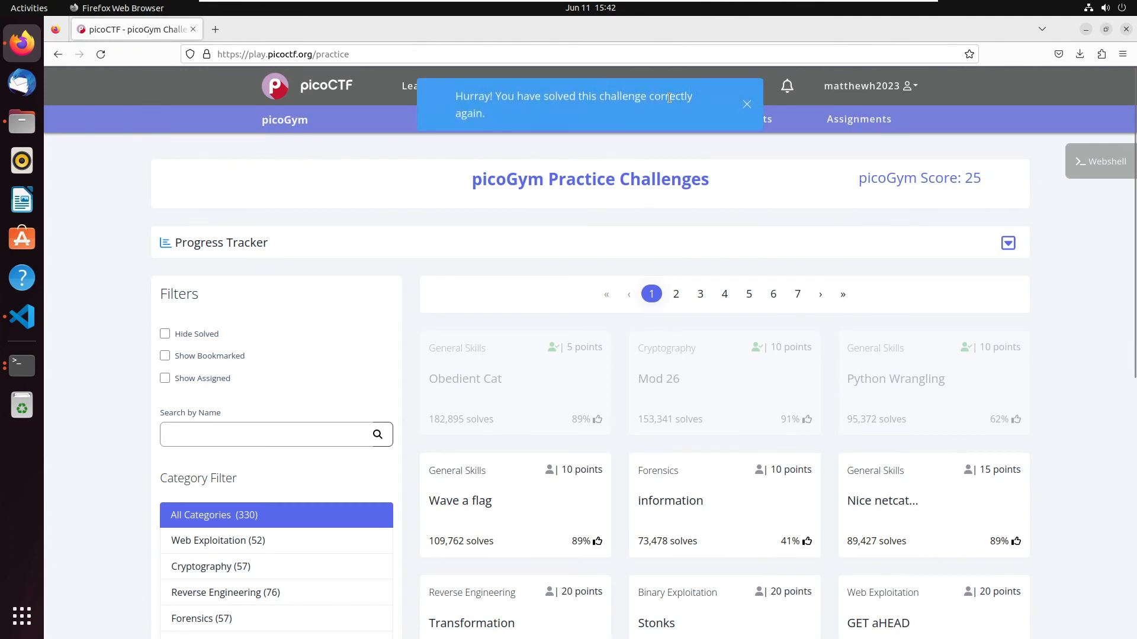
- Dismiss the 'Hurray!' notice, leaving Python Wrangling marked solved in the list
click(747, 104)
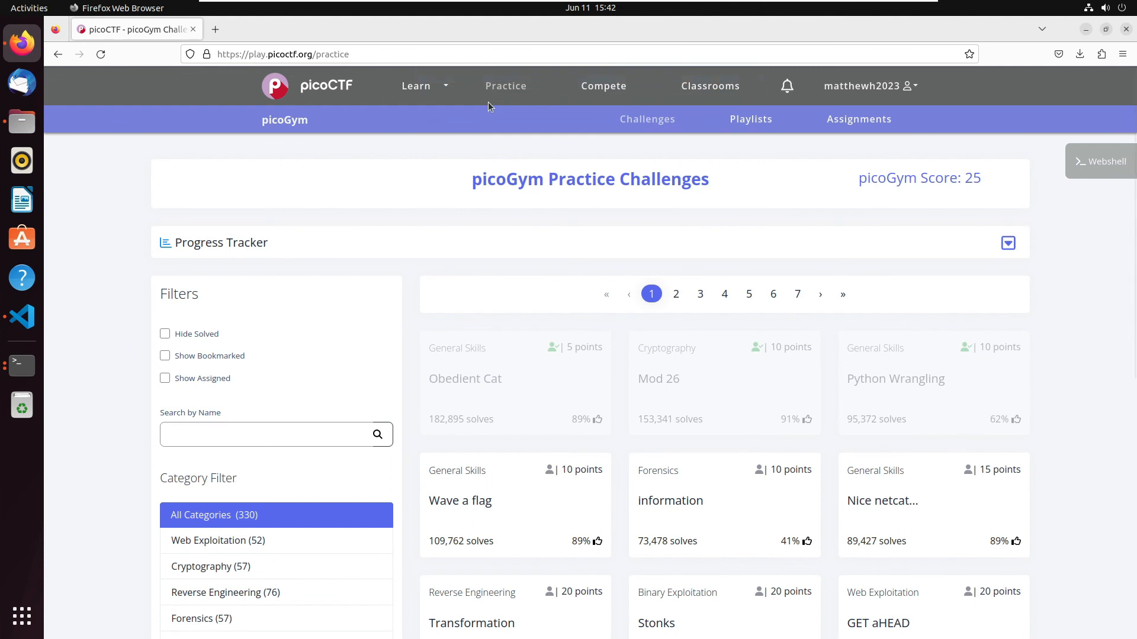
mouse_move(599, 165)
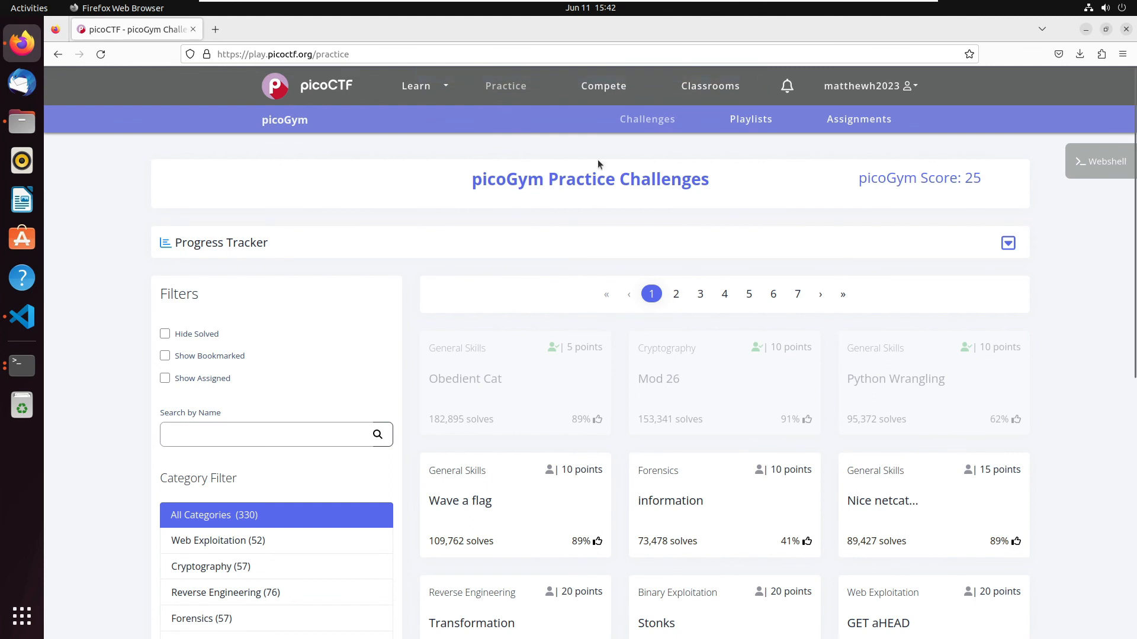
mouse_move(713, 376)
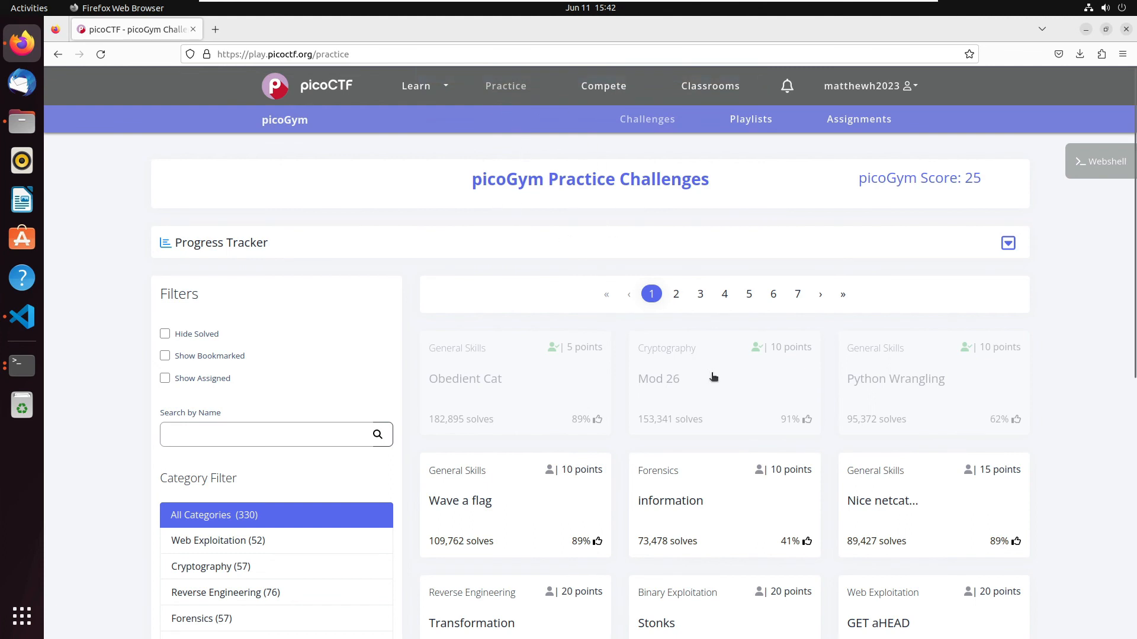
mouse_move(844, 415)
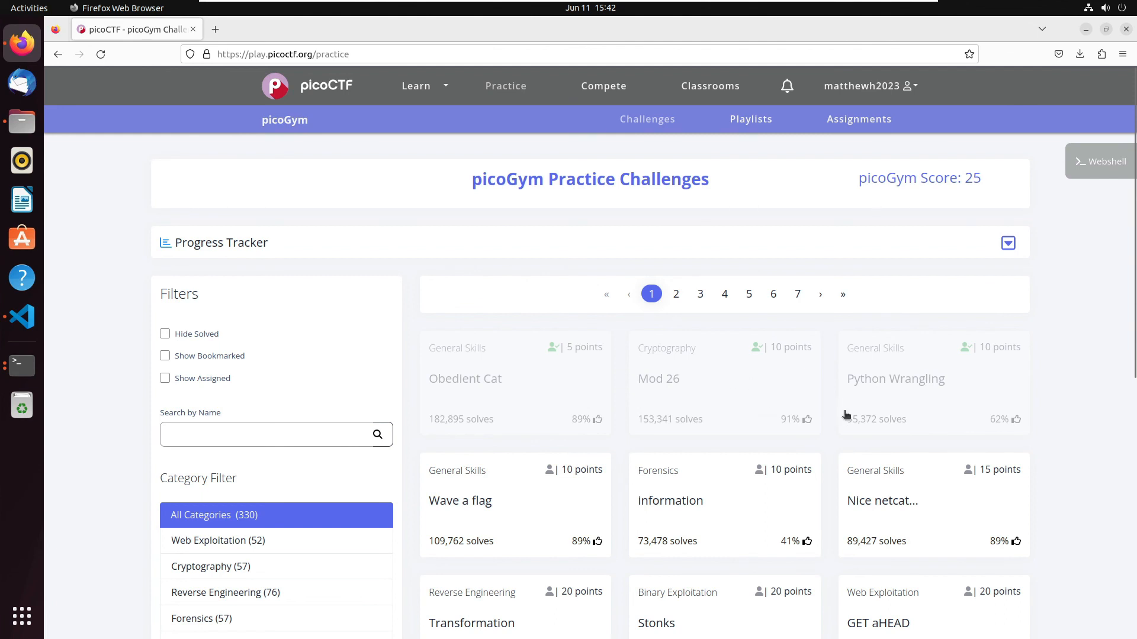
mouse_move(919, 392)
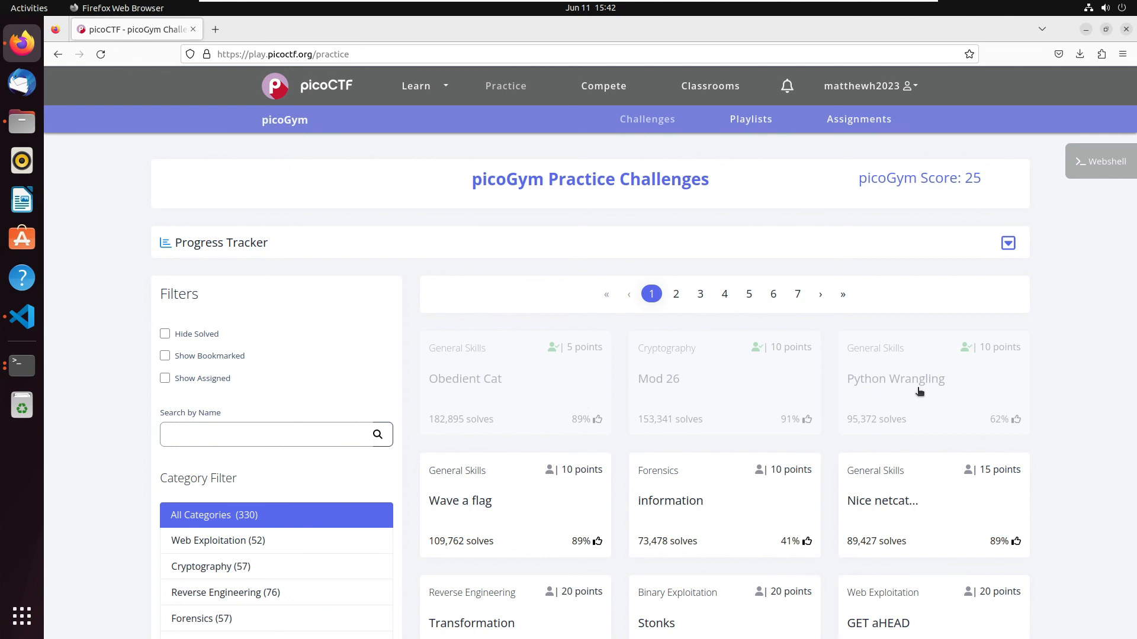
mouse_move(907, 392)
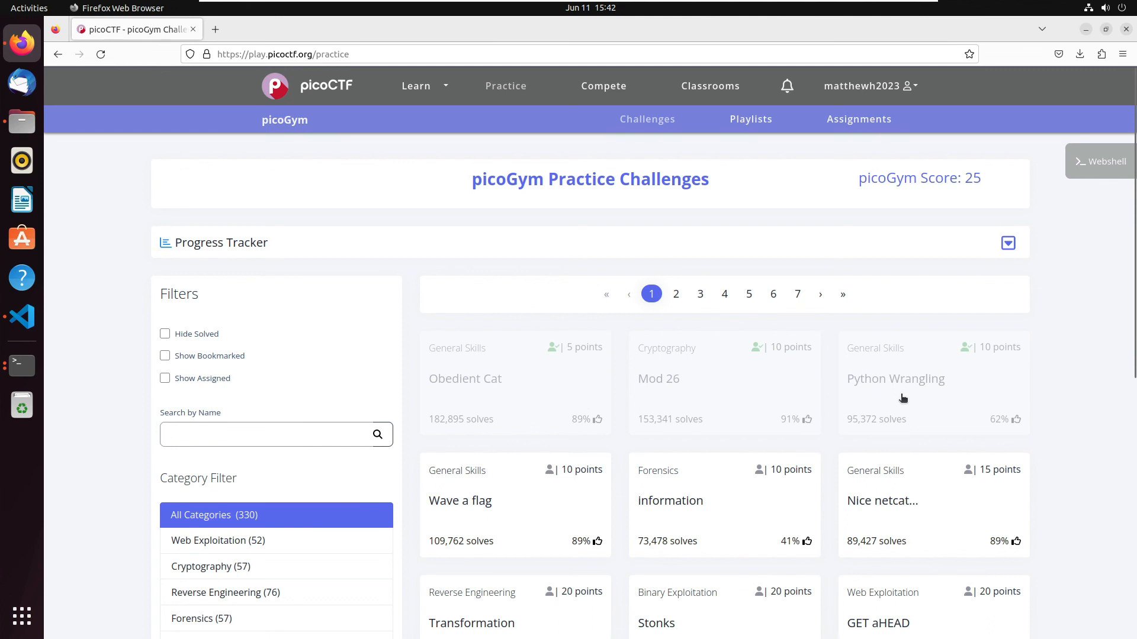
mouse_move(905, 392)
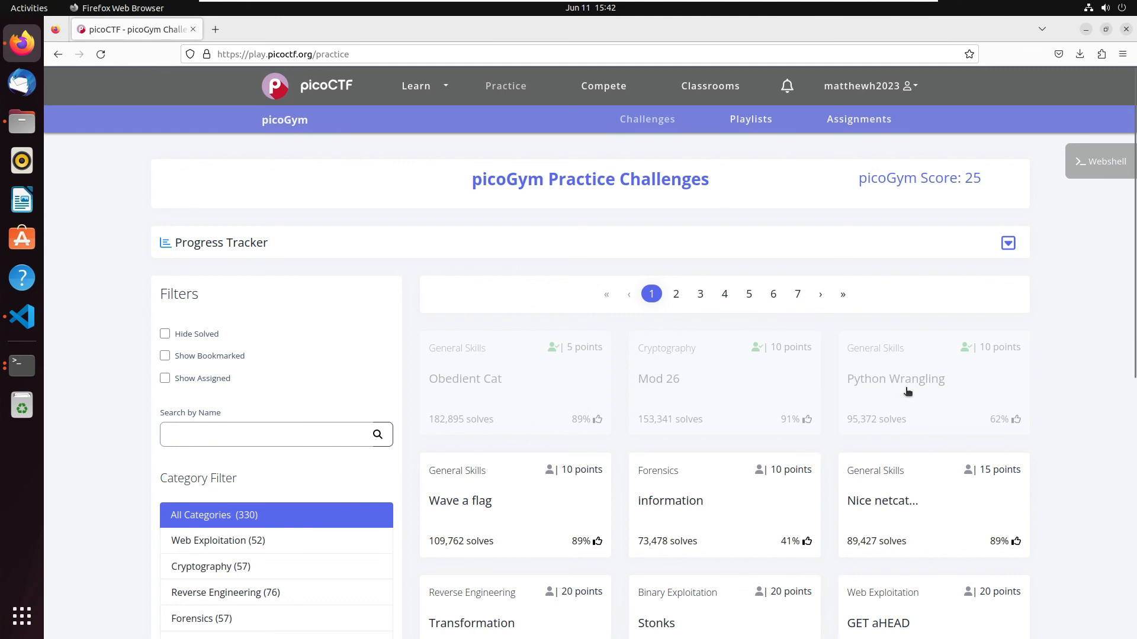